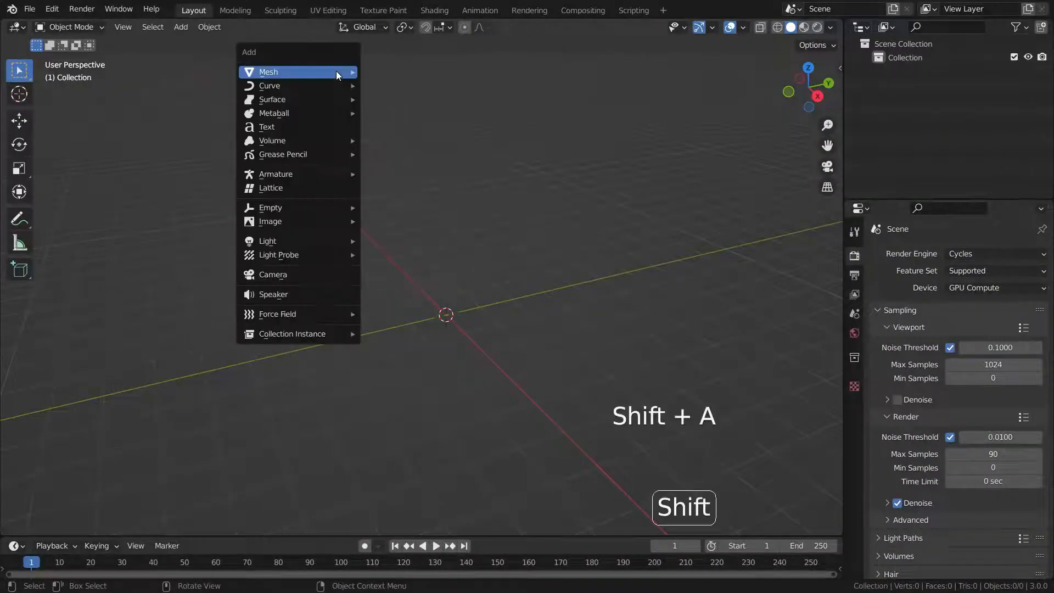
# Step: Add a plane, scale and extrude it into a thick slab, and subdivide it into a dense grid
pyautogui.click(268, 72)
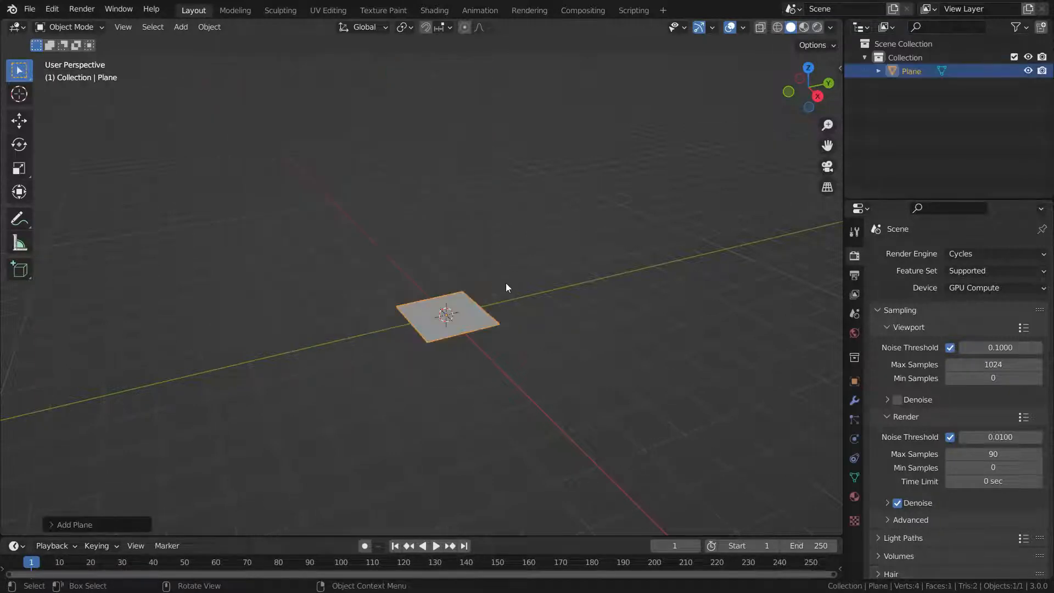
pyautogui.press('Tab')
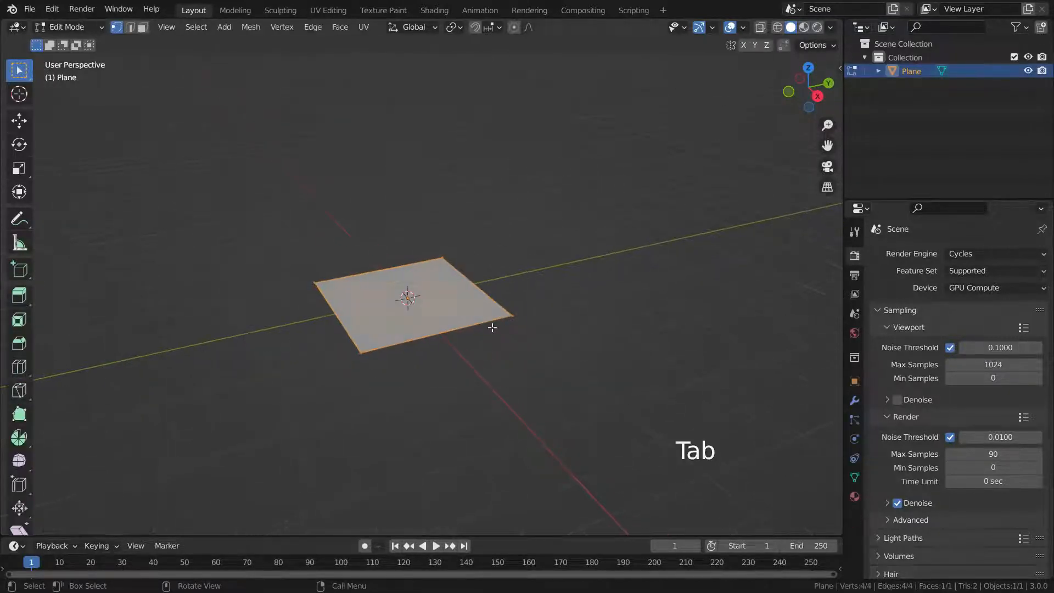
pyautogui.press('s')
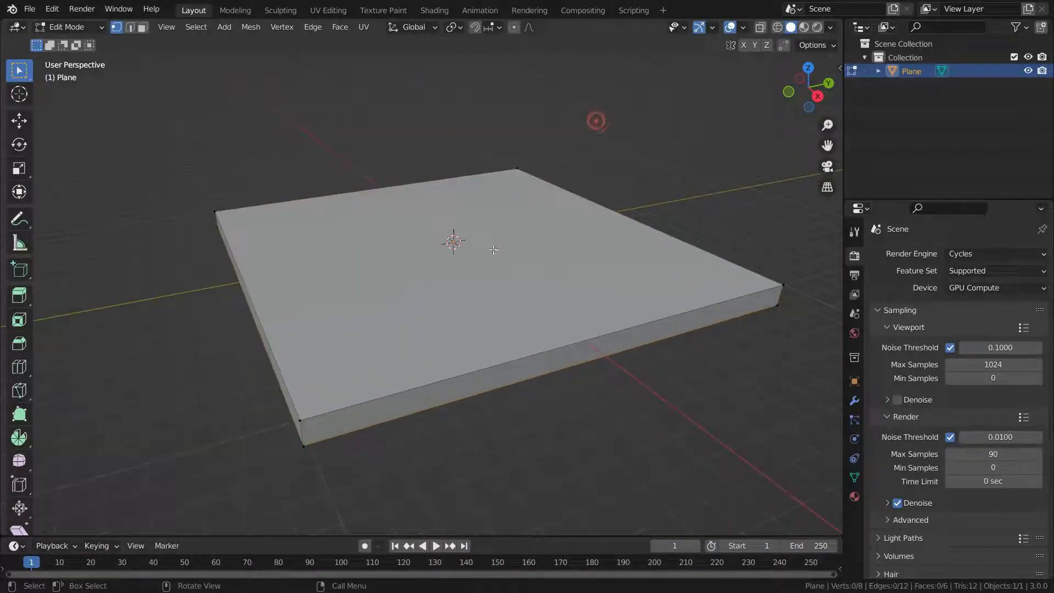
pyautogui.press('ctrl+r')
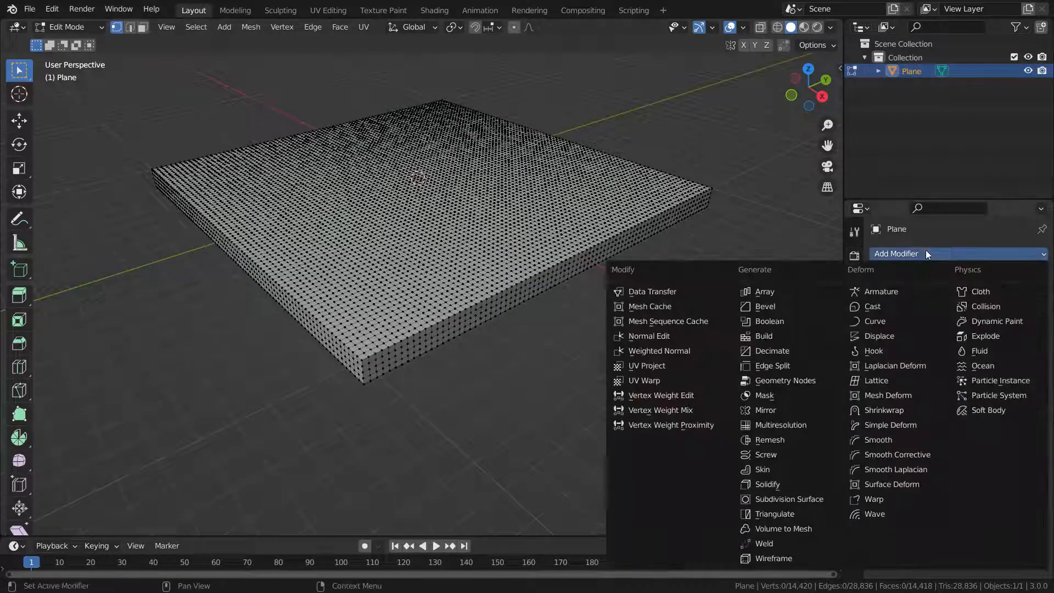
# Step: Add a Wave modifier to the slab and play the timeline to preview the concentric ripples
pyautogui.click(874, 513)
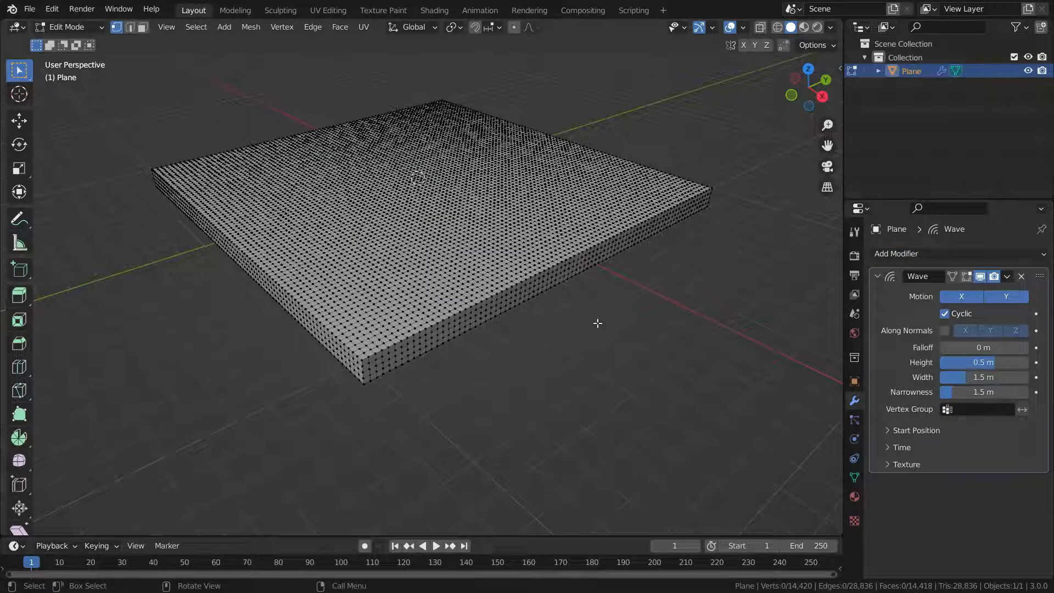
pyautogui.press('space')
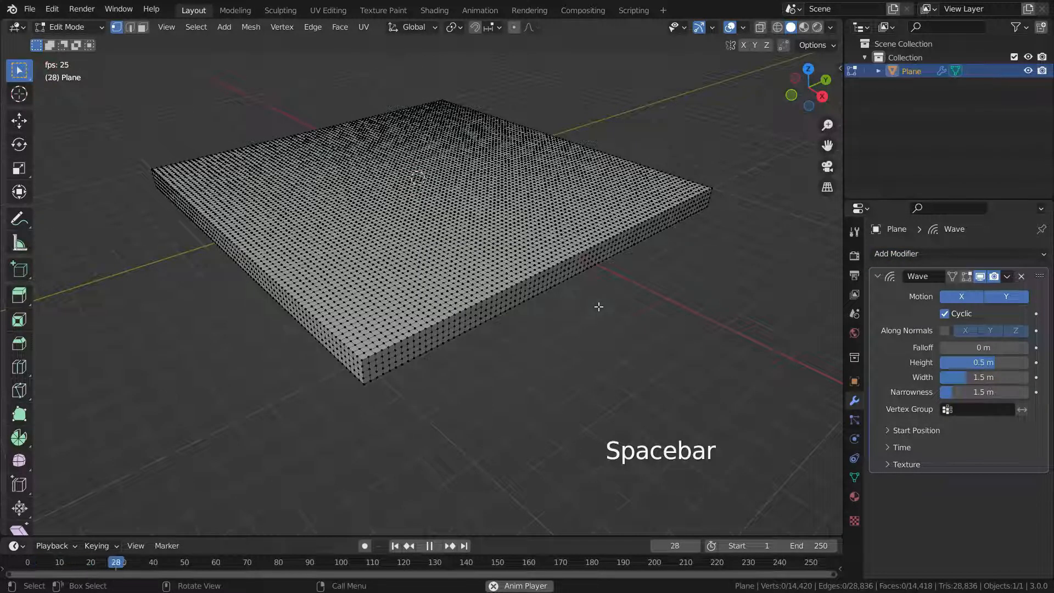
pyautogui.press('space')
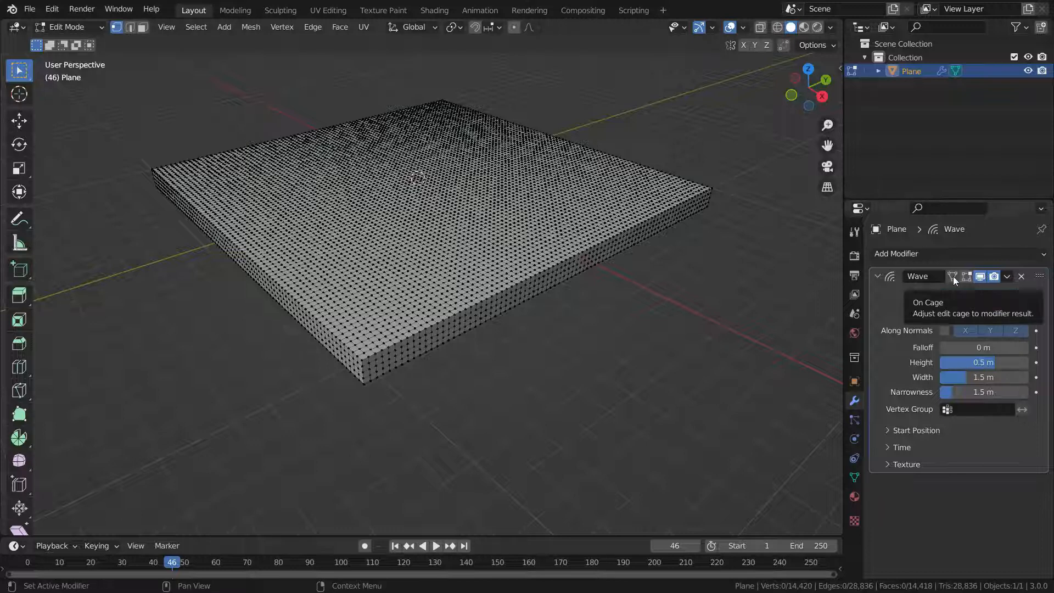
pyautogui.press('space')
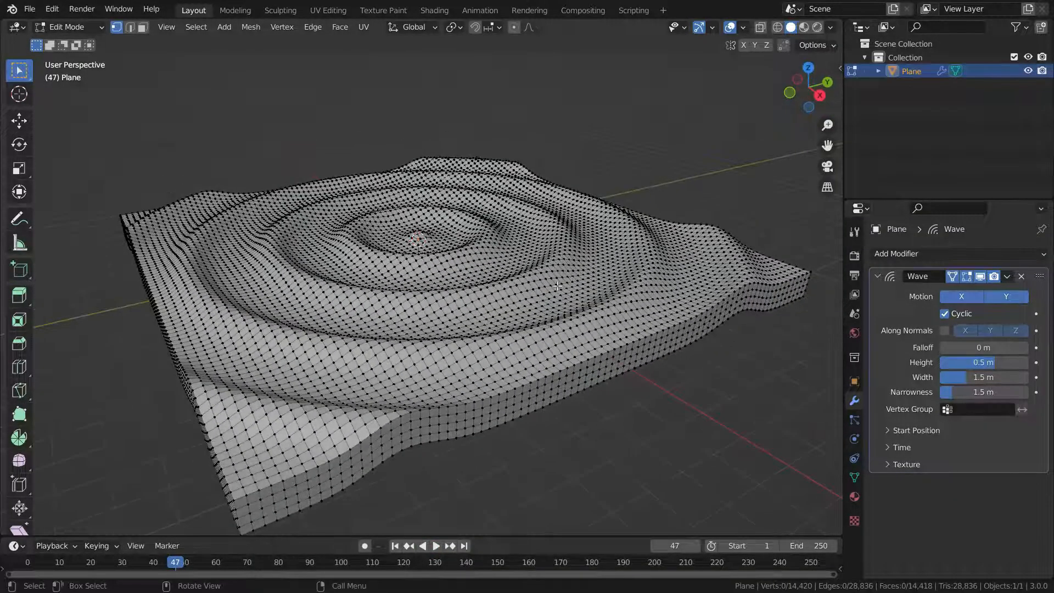
# Step: Return to Object Mode, shade the slab smooth, and play the ripple animation
pyautogui.press('Tab')
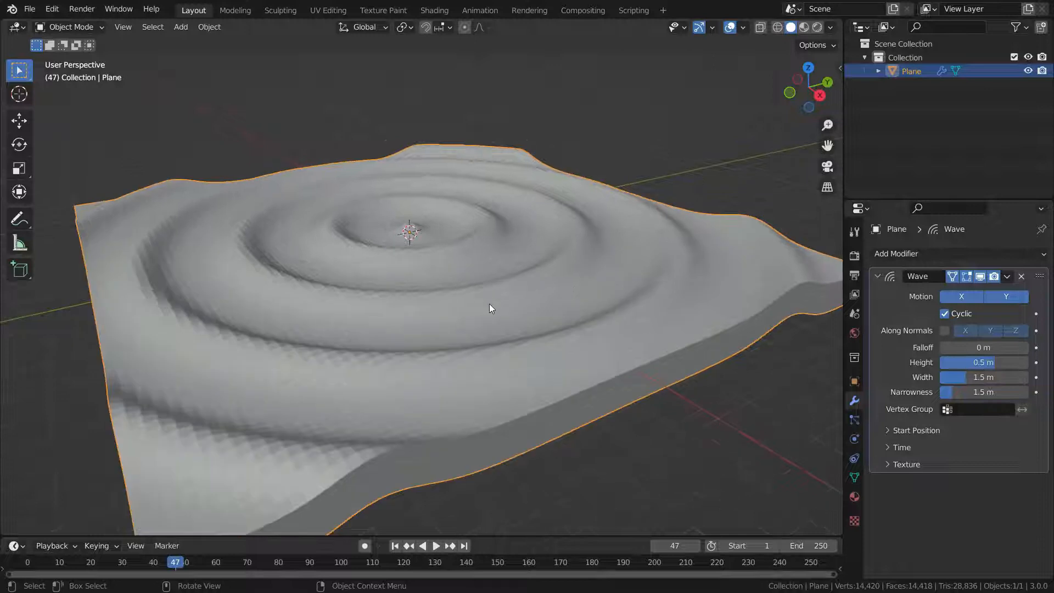
pyautogui.rightClick(489, 307)
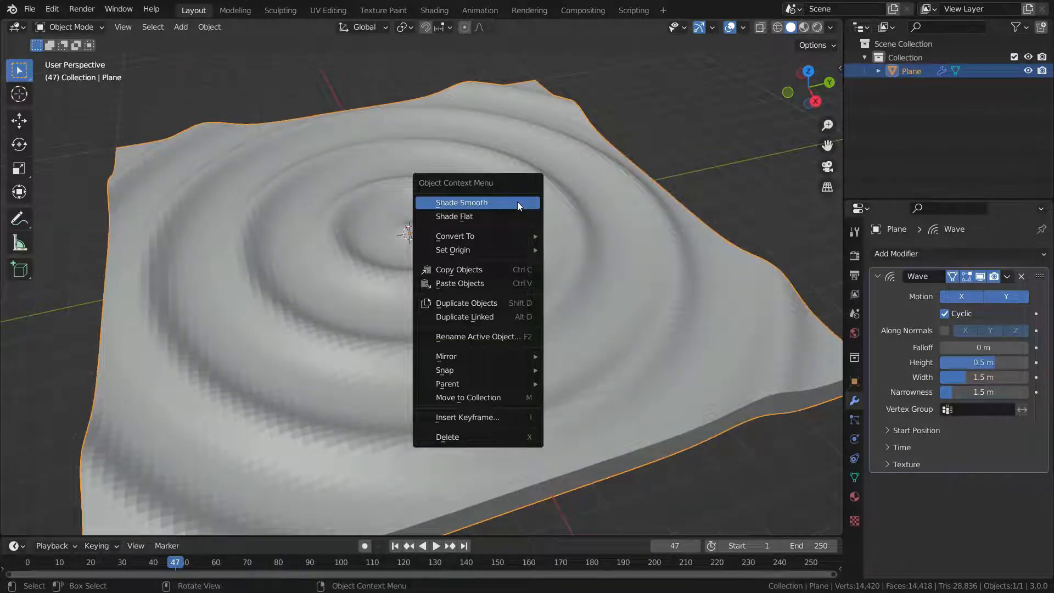
pyautogui.click(461, 202)
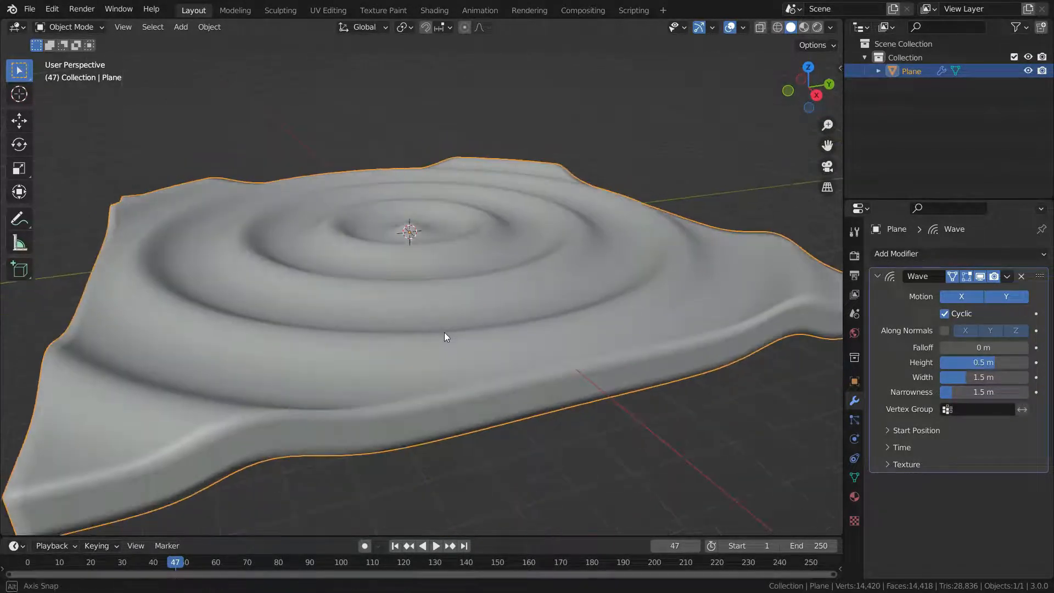
pyautogui.click(434, 546)
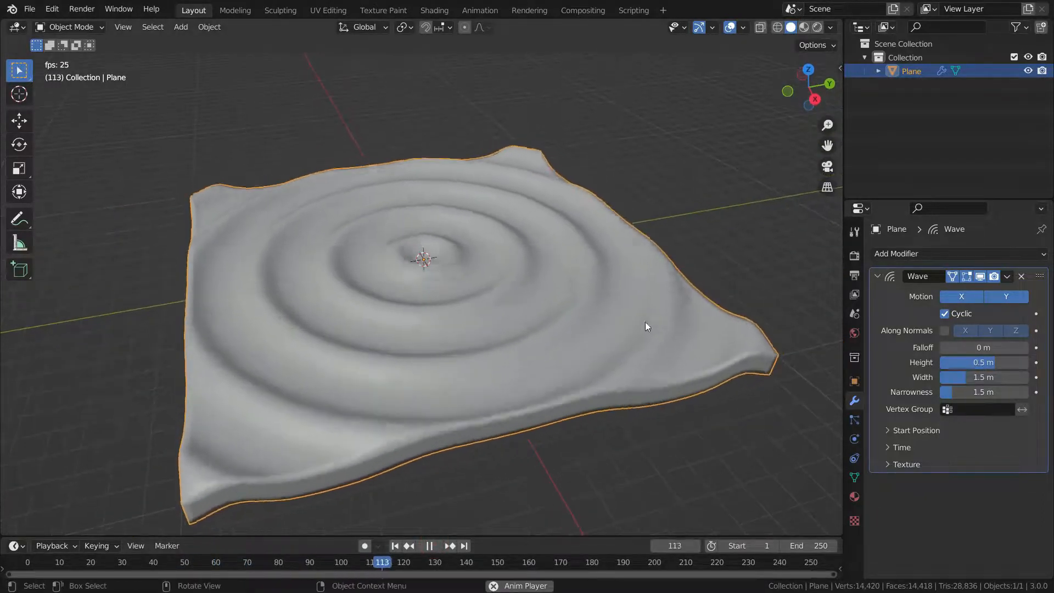
pyautogui.click(944, 313)
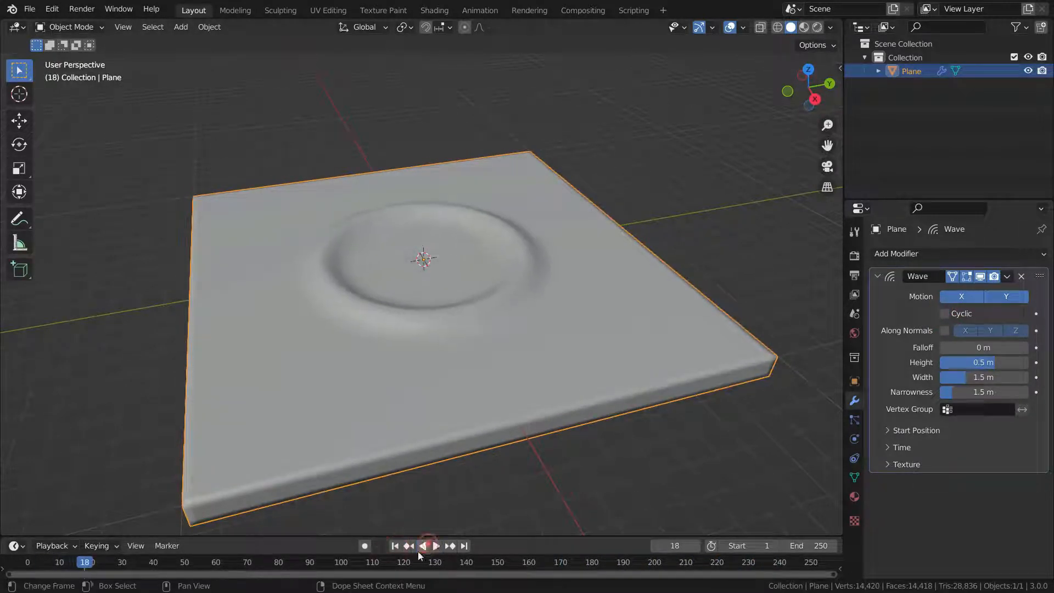
pyautogui.click(422, 545)
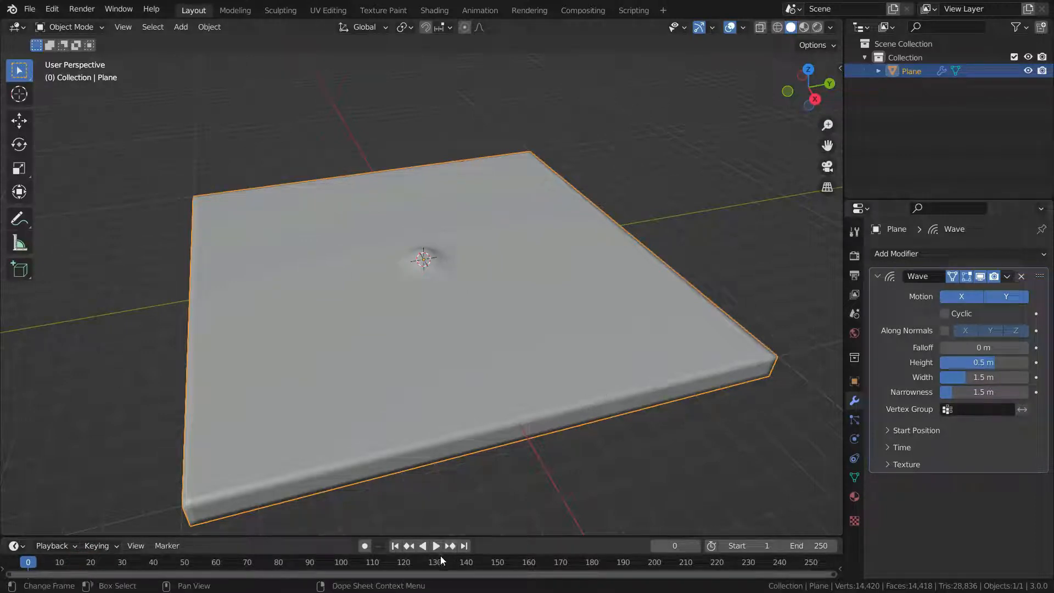
pyautogui.click(435, 545)
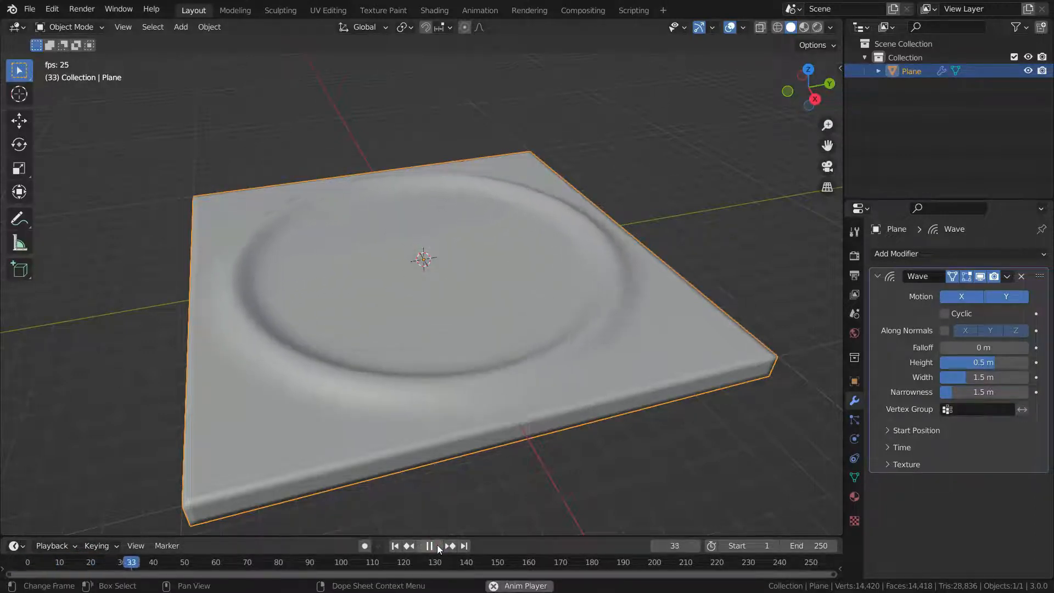
pyautogui.click(428, 546)
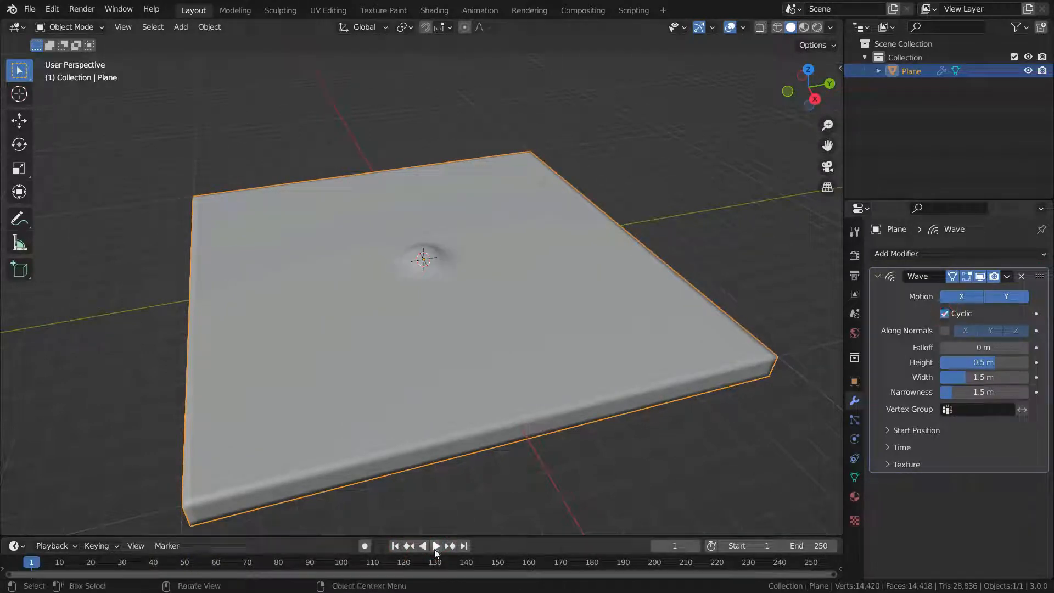
pyautogui.click(435, 546)
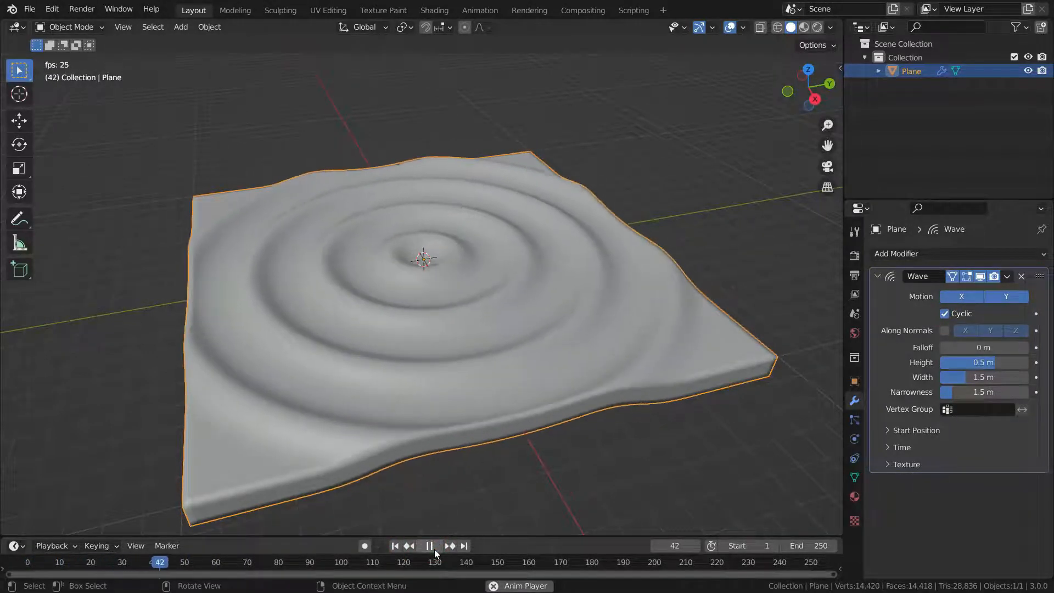
pyautogui.click(428, 545)
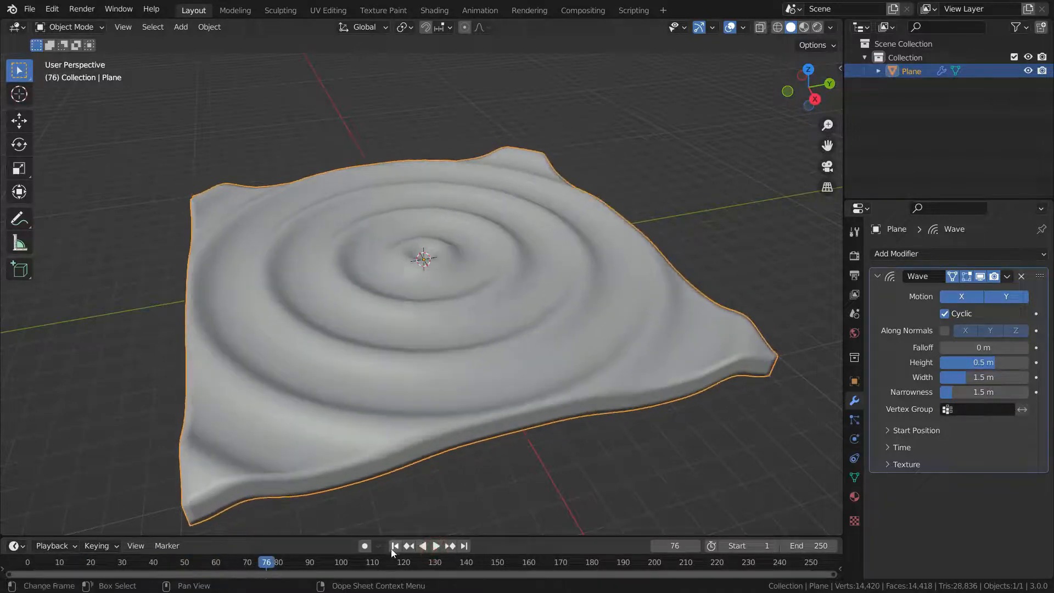
pyautogui.click(396, 546)
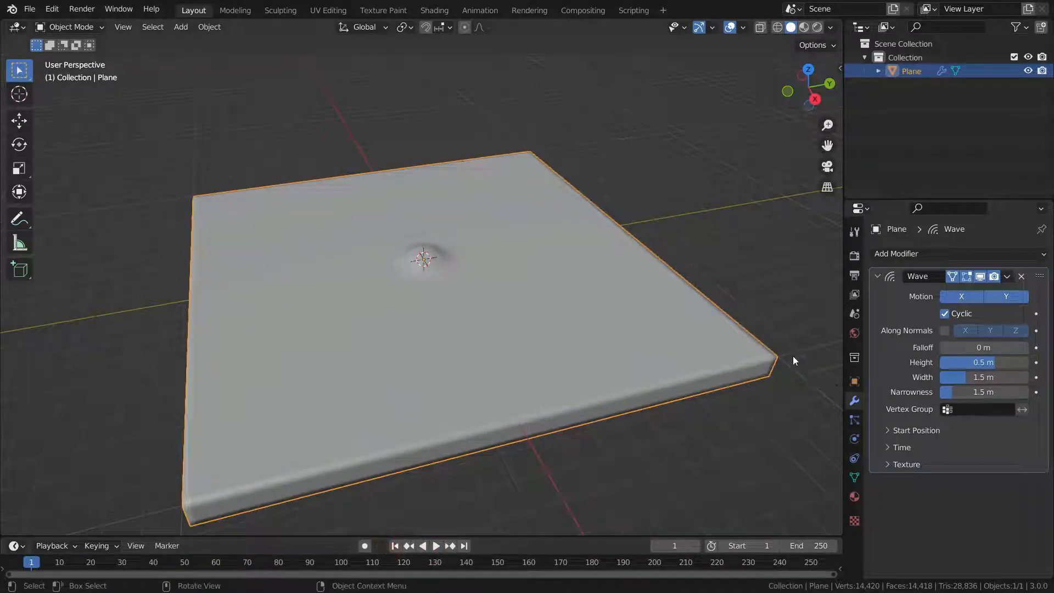
pyautogui.click(962, 296)
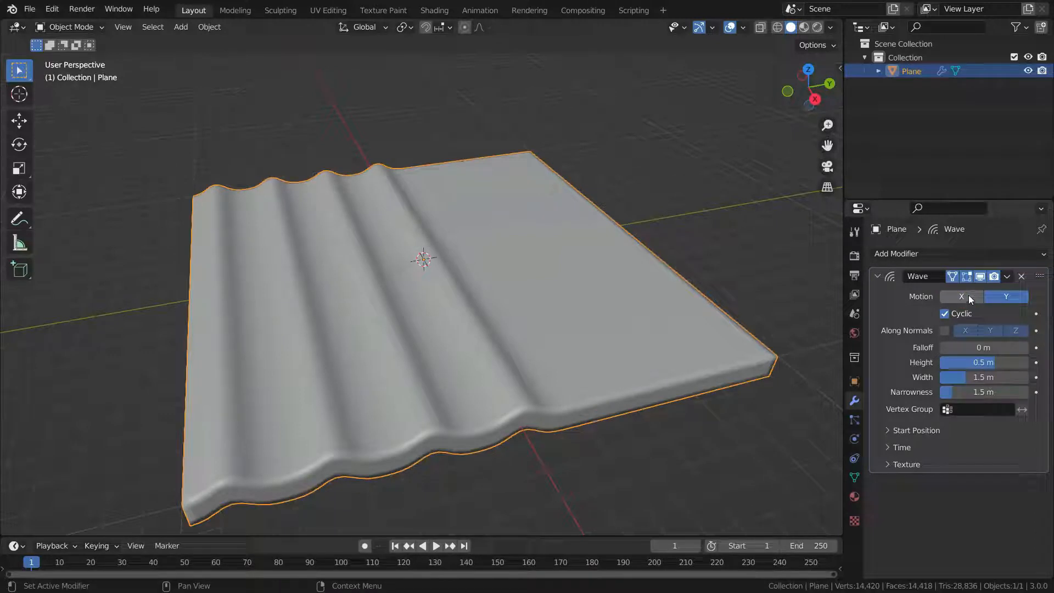
pyautogui.click(436, 546)
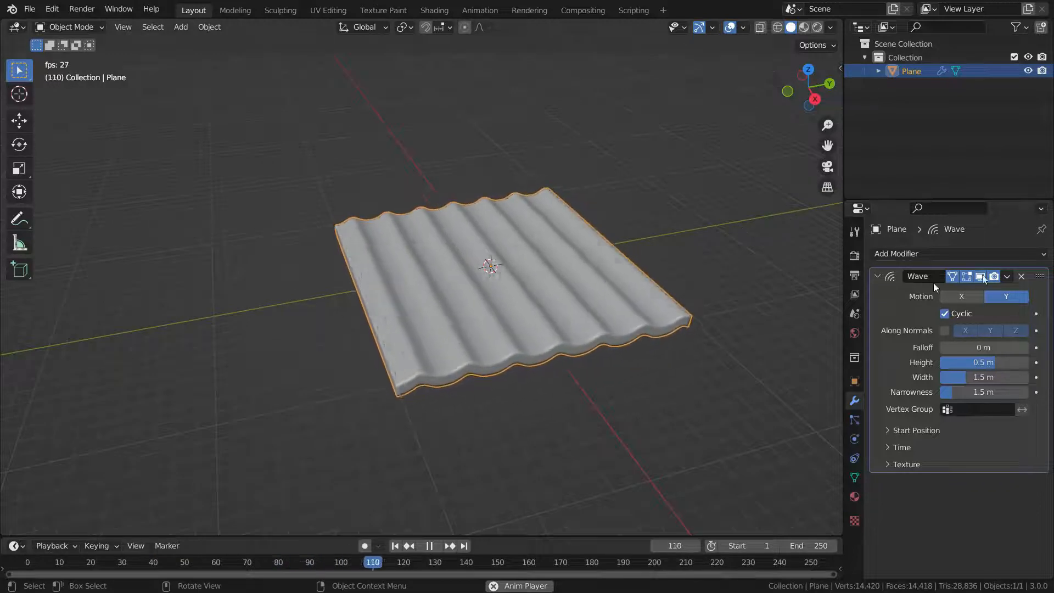
pyautogui.click(962, 295)
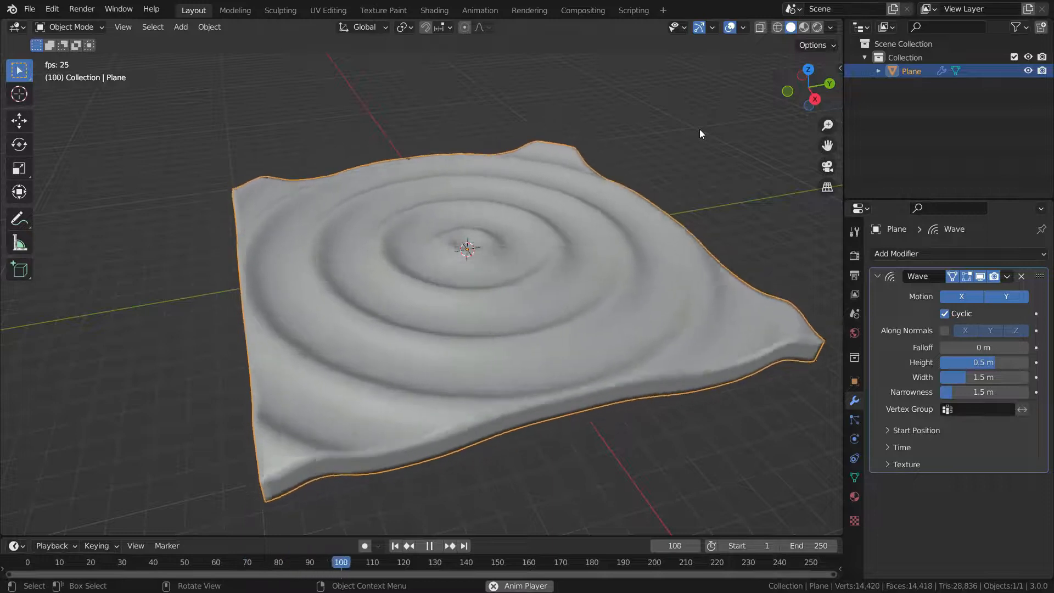
pyautogui.press('space')
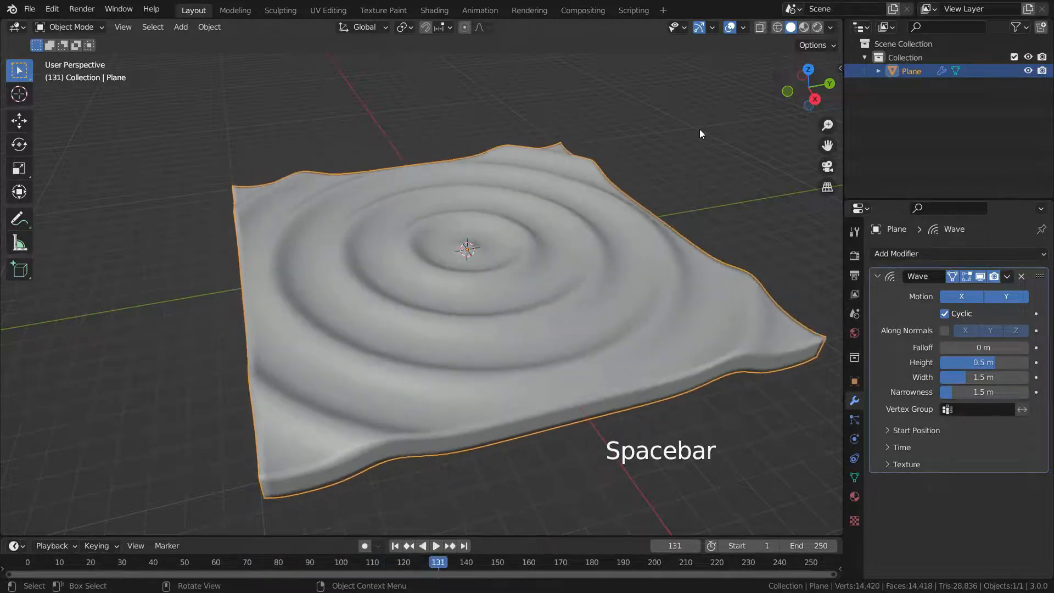
pyautogui.press('space')
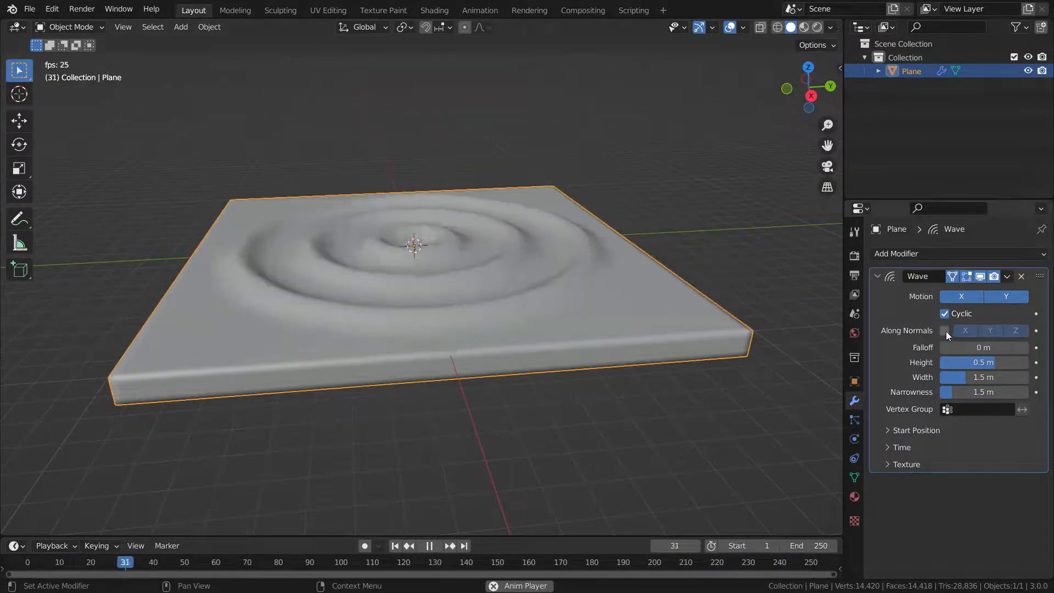
pyautogui.click(945, 330)
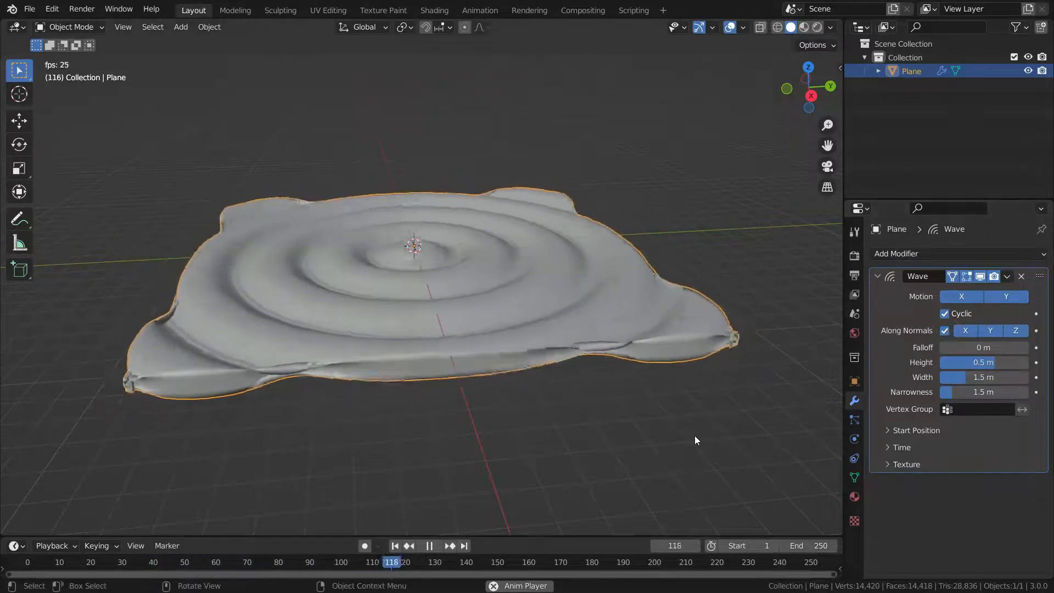
pyautogui.click(989, 331)
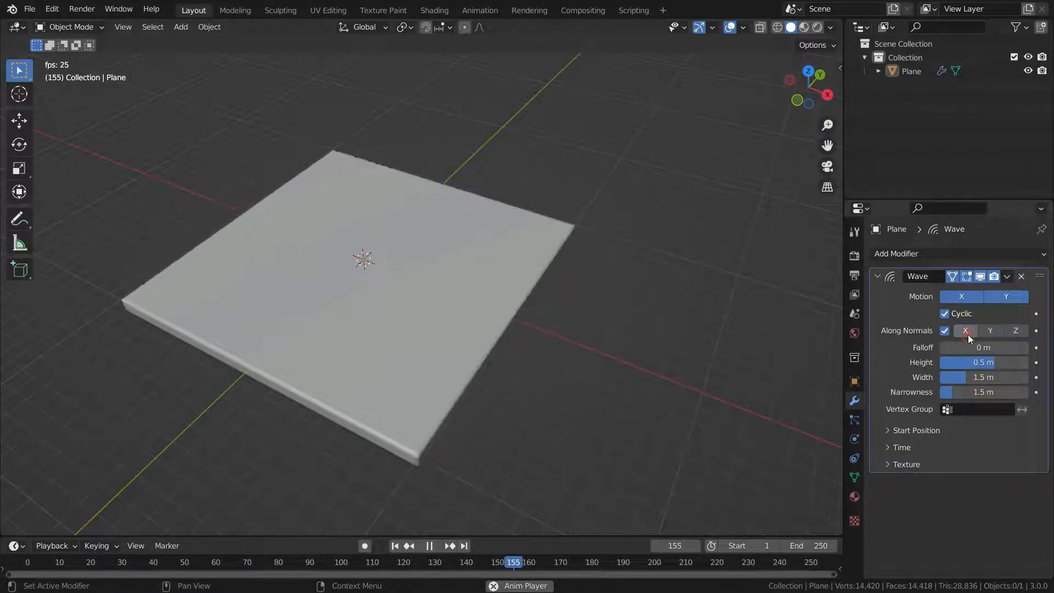
pyautogui.click(989, 331)
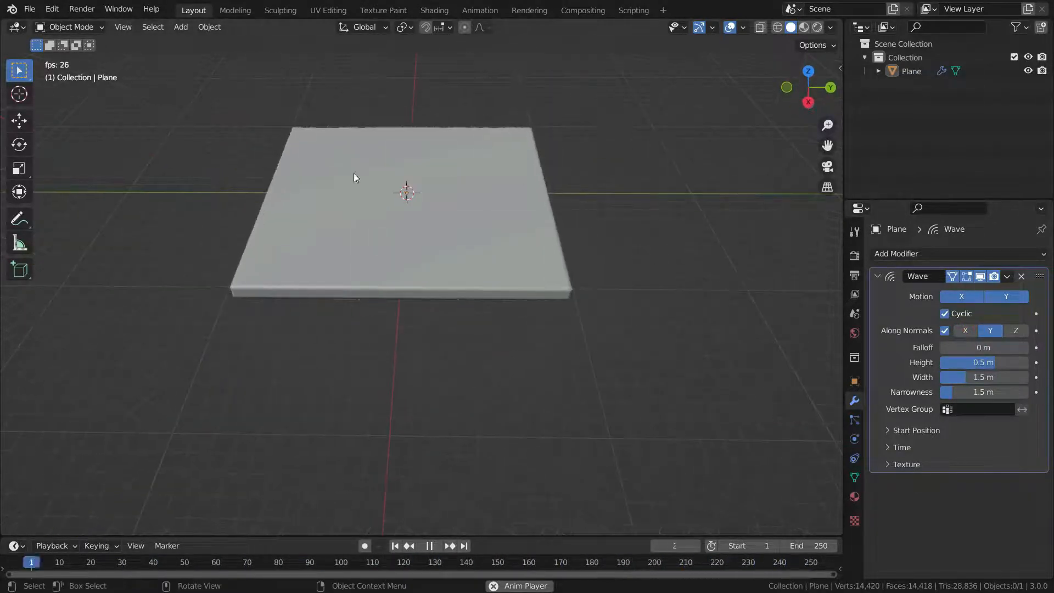
pyautogui.click(1015, 331)
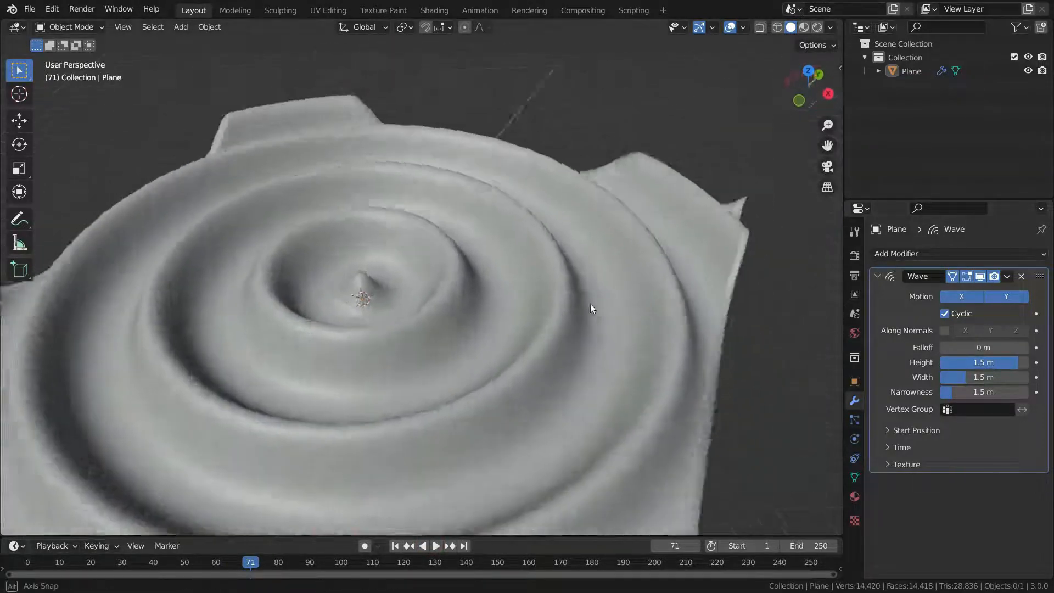
# Step: Set the wave to height 0.62 m, width 1.9 m and narrowness 1.5 m, then preview the ripples
pyautogui.moveTo(981, 361); pyautogui.dragTo(954, 362)
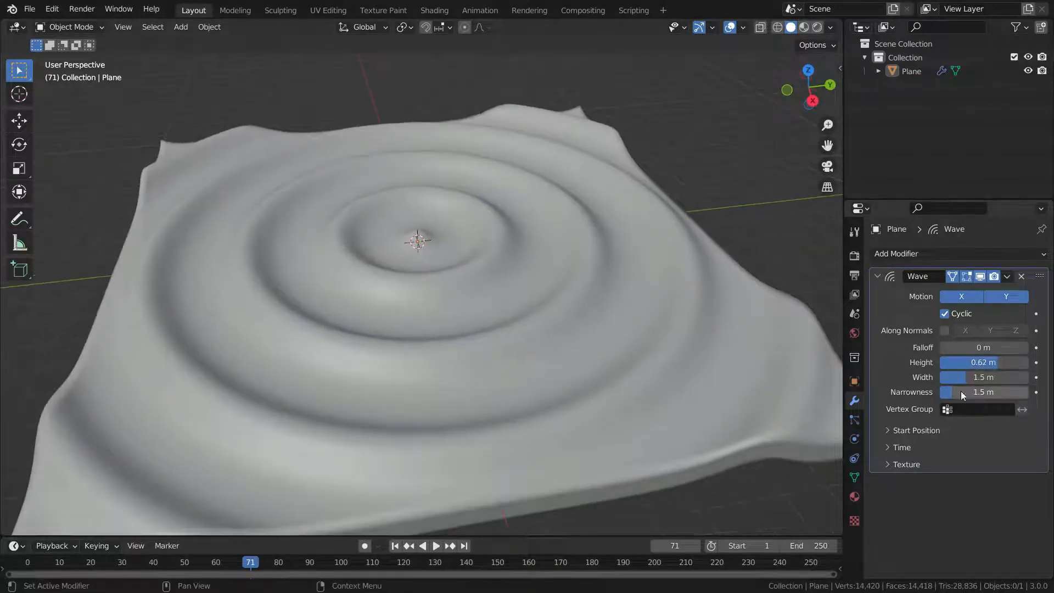
pyautogui.moveTo(1007, 377); pyautogui.dragTo(988, 377)
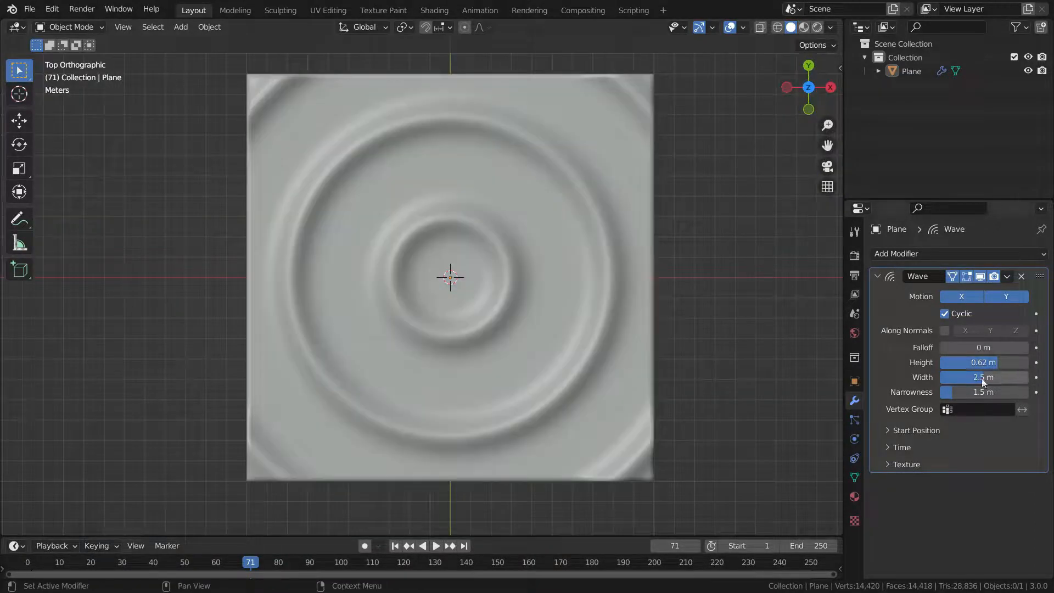
pyautogui.moveTo(1001, 377); pyautogui.dragTo(953, 377)
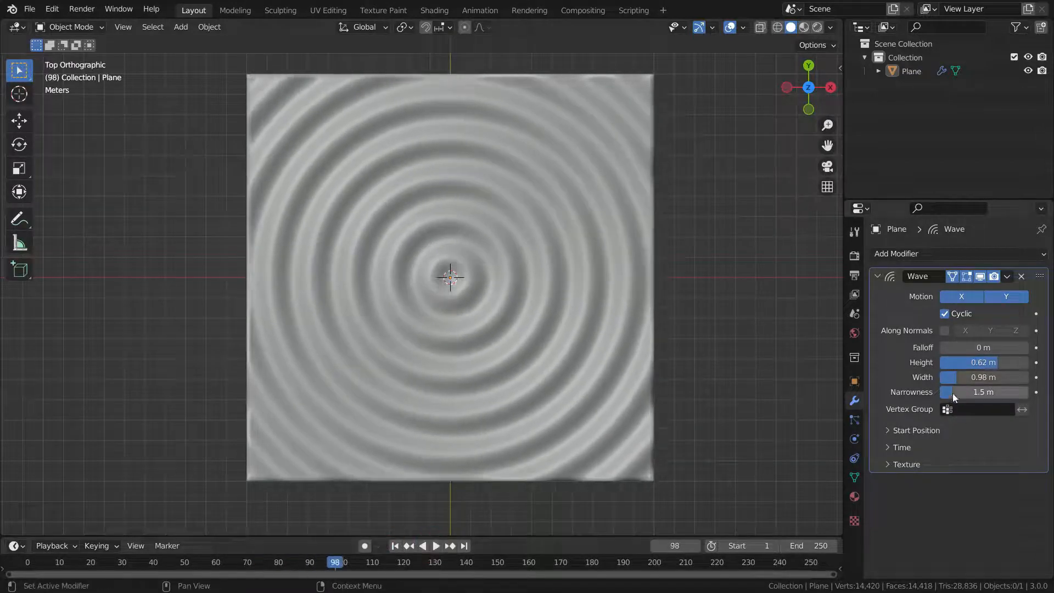
pyautogui.moveTo(981, 377); pyautogui.dragTo(1001, 376)
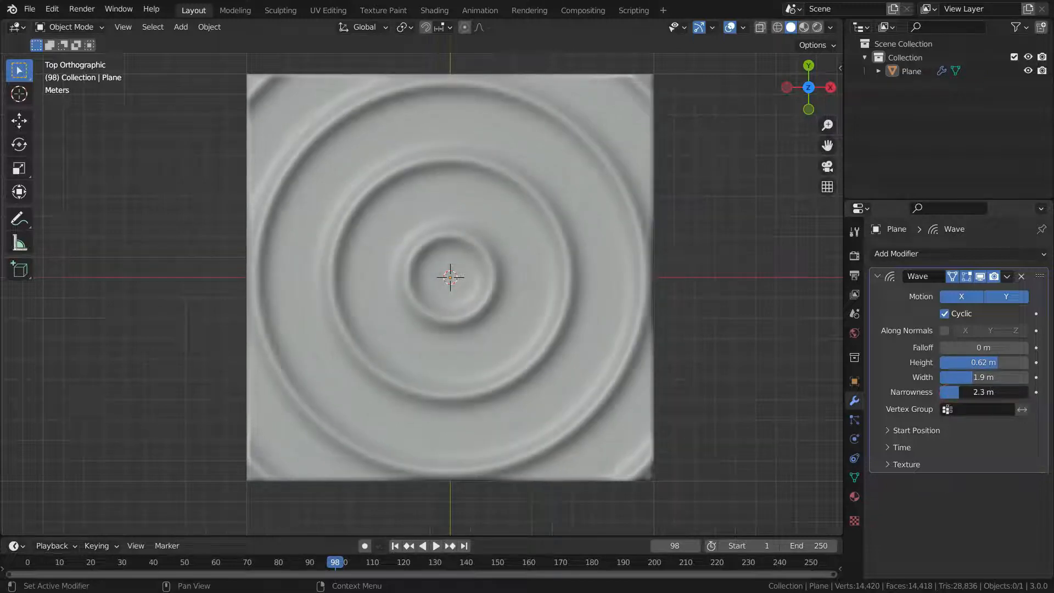
pyautogui.moveTo(983, 392); pyautogui.dragTo(1001, 392)
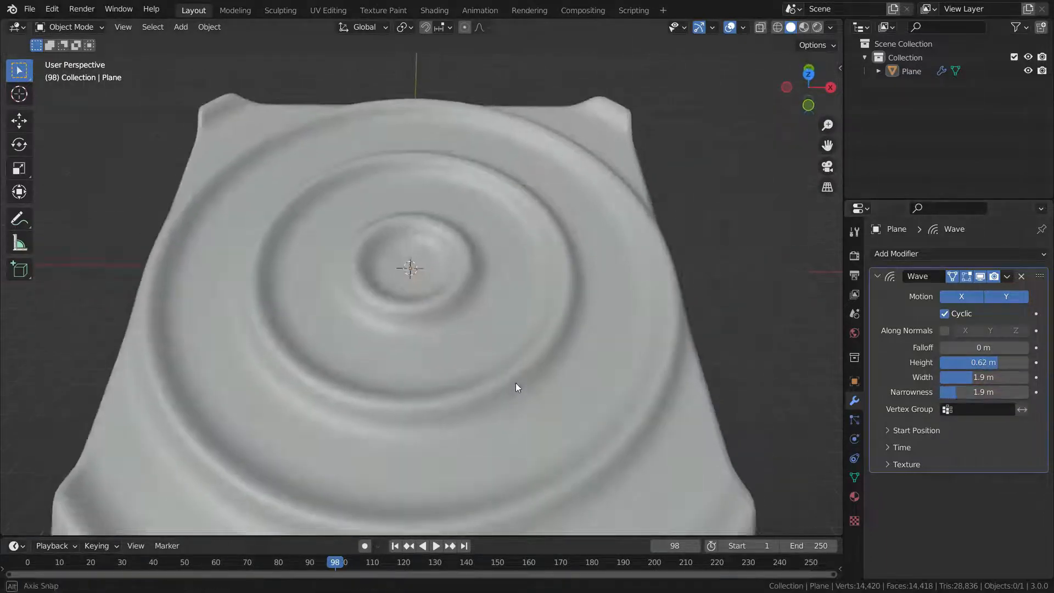
pyautogui.click(435, 546)
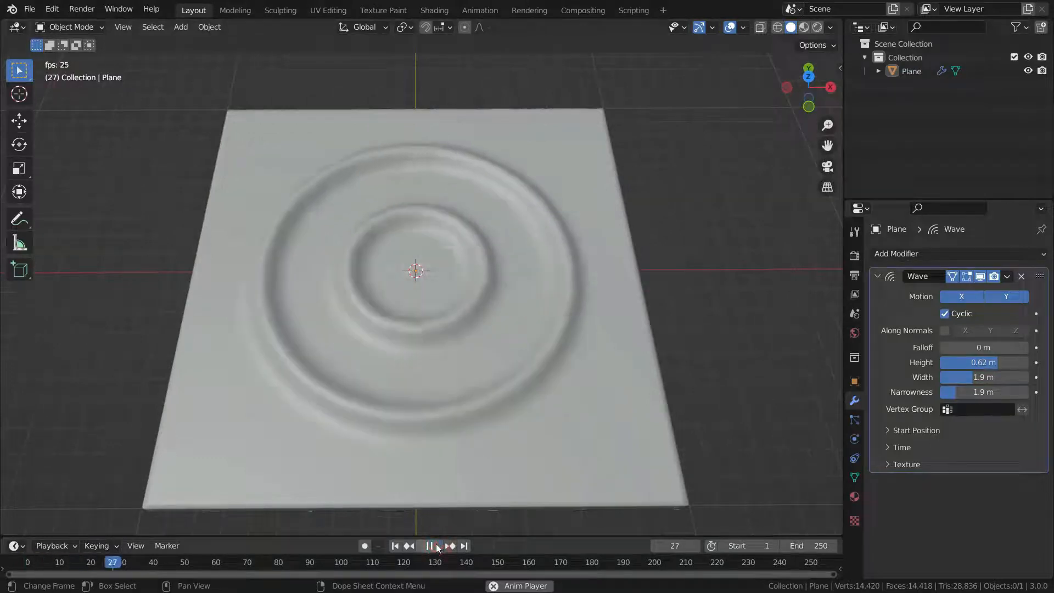
pyautogui.click(436, 546)
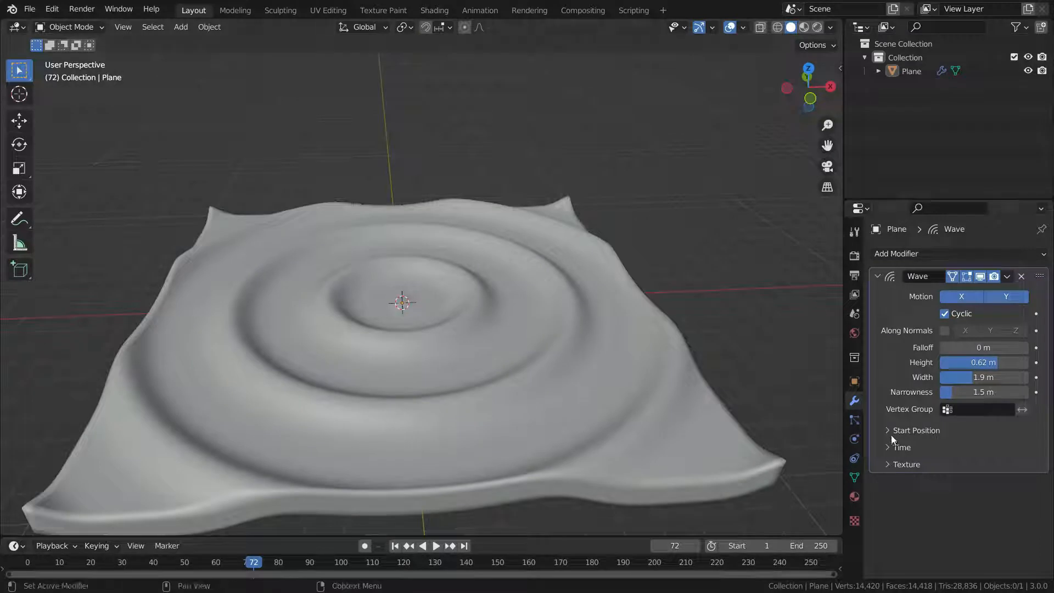
# Step: Expand Start Position, test X offsets of the ripple centre, leave it at 0 and preview
pyautogui.click(915, 430)
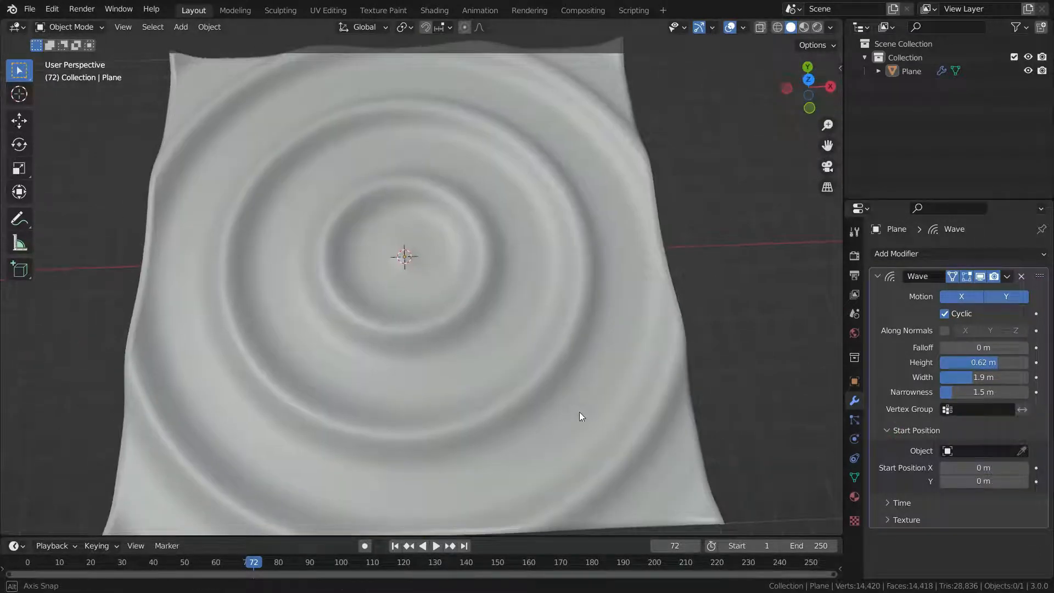
pyautogui.moveTo(982, 468); pyautogui.dragTo(1014, 468)
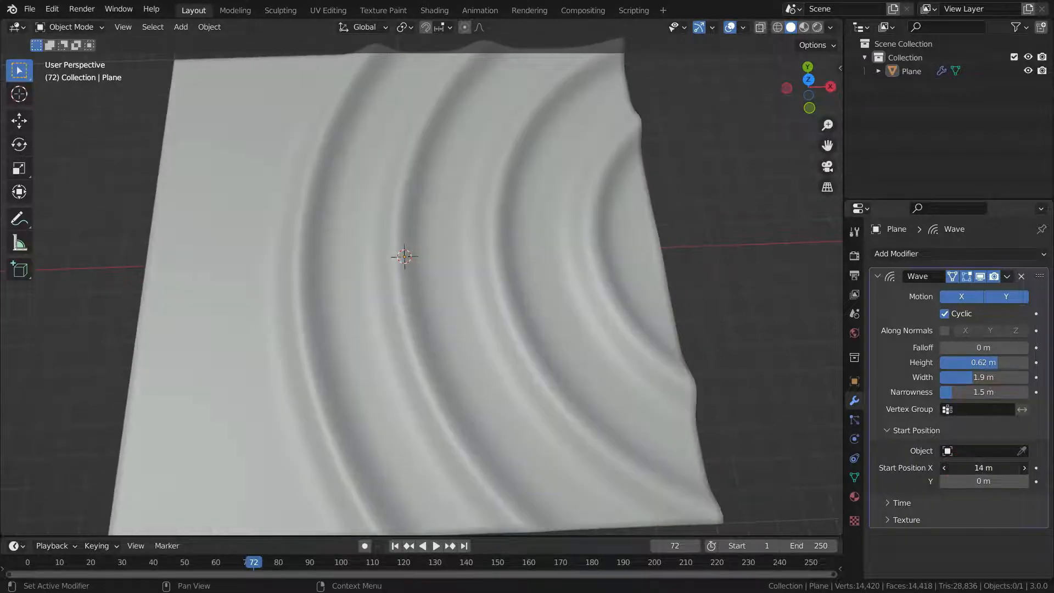
pyautogui.moveTo(983, 468); pyautogui.dragTo(954, 467)
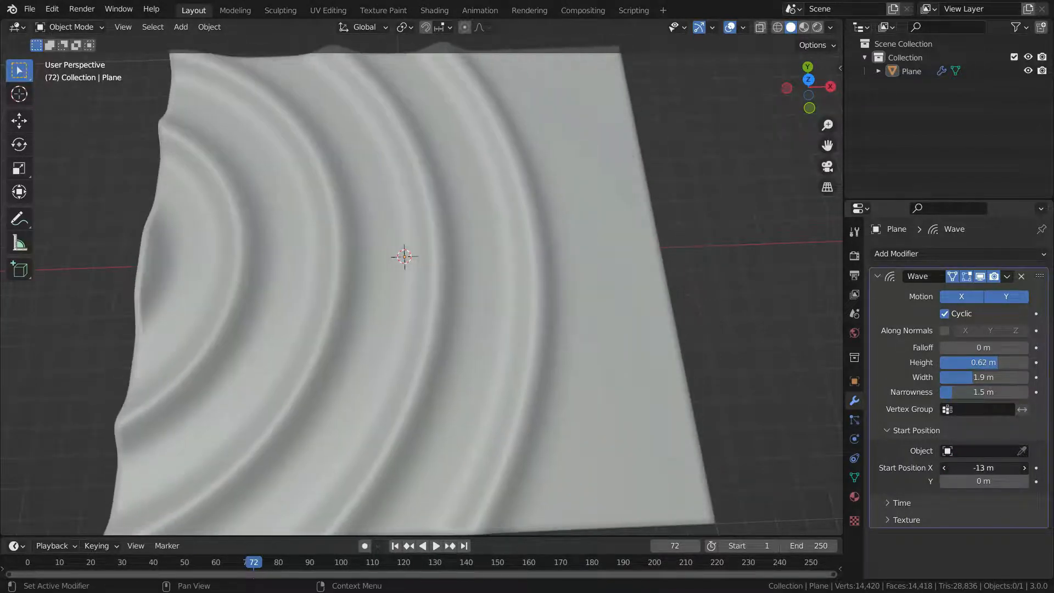
pyautogui.click(435, 545)
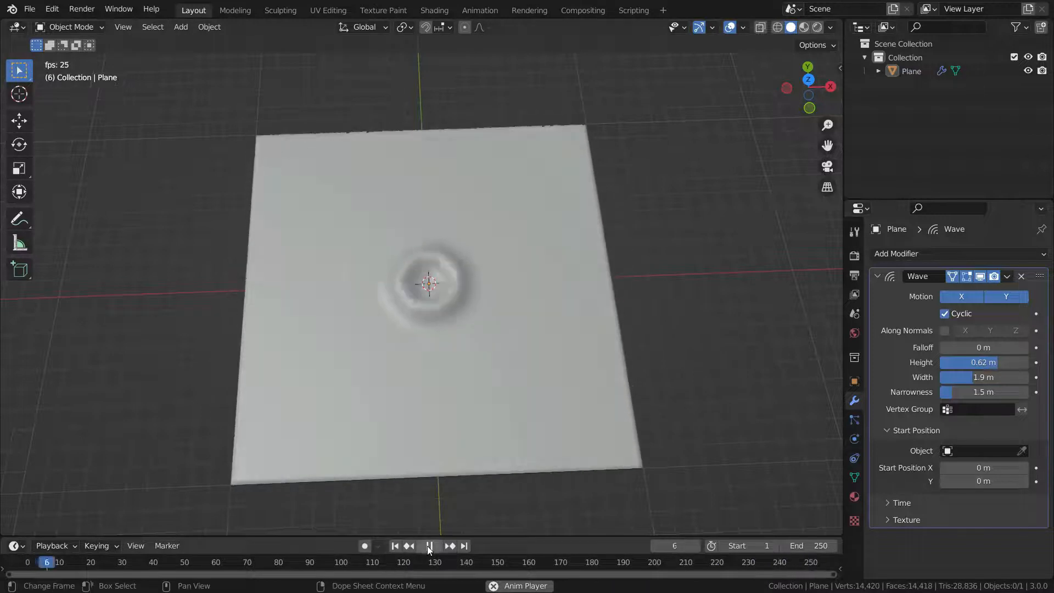
pyautogui.click(429, 546)
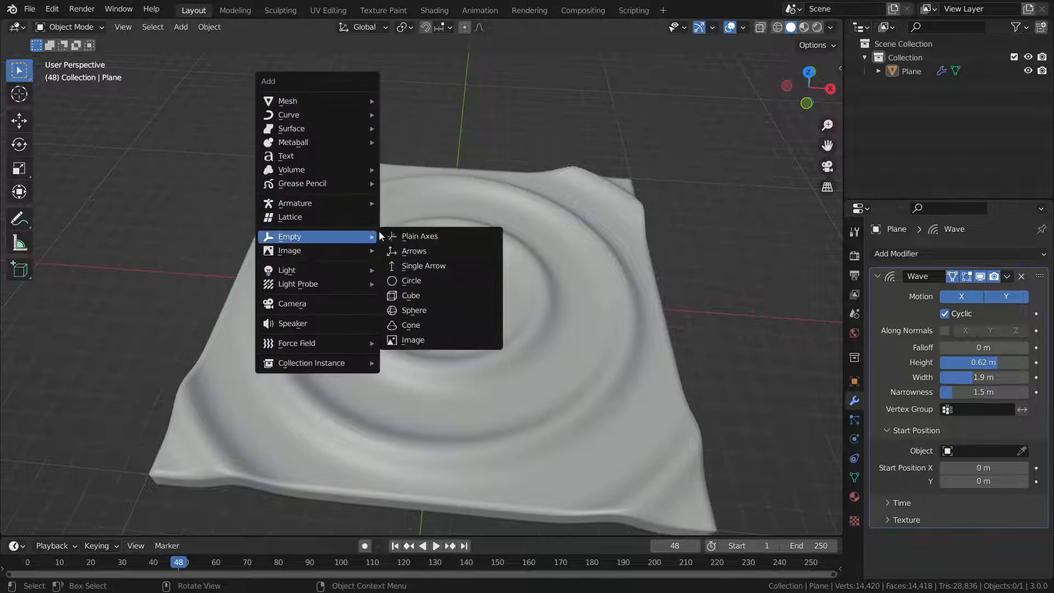
# Step: Add an arrows Empty and set it as the Wave modifier's start position object
pyautogui.click(414, 250)
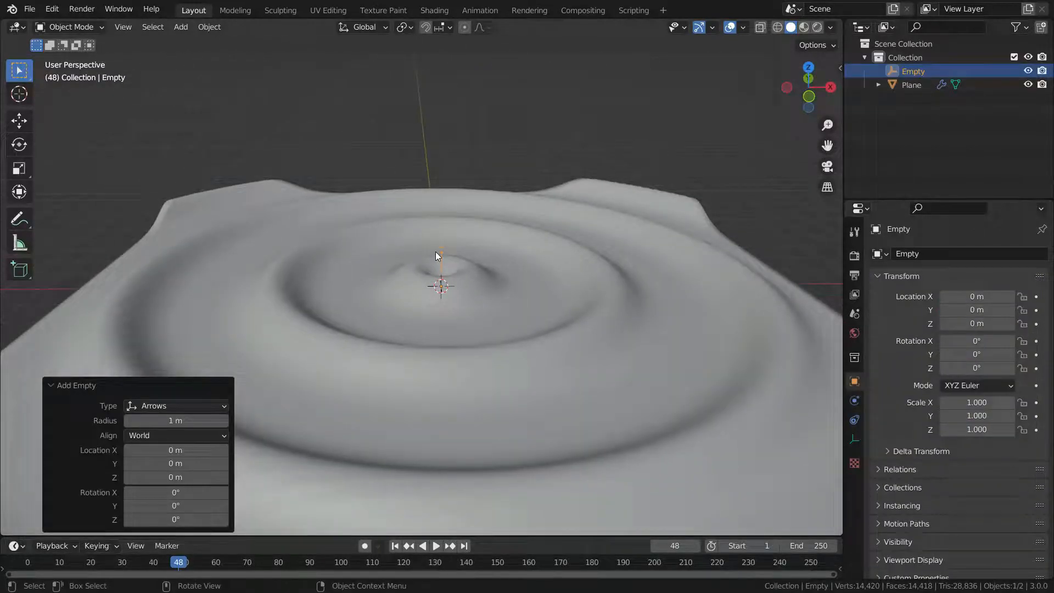
pyautogui.click(911, 84)
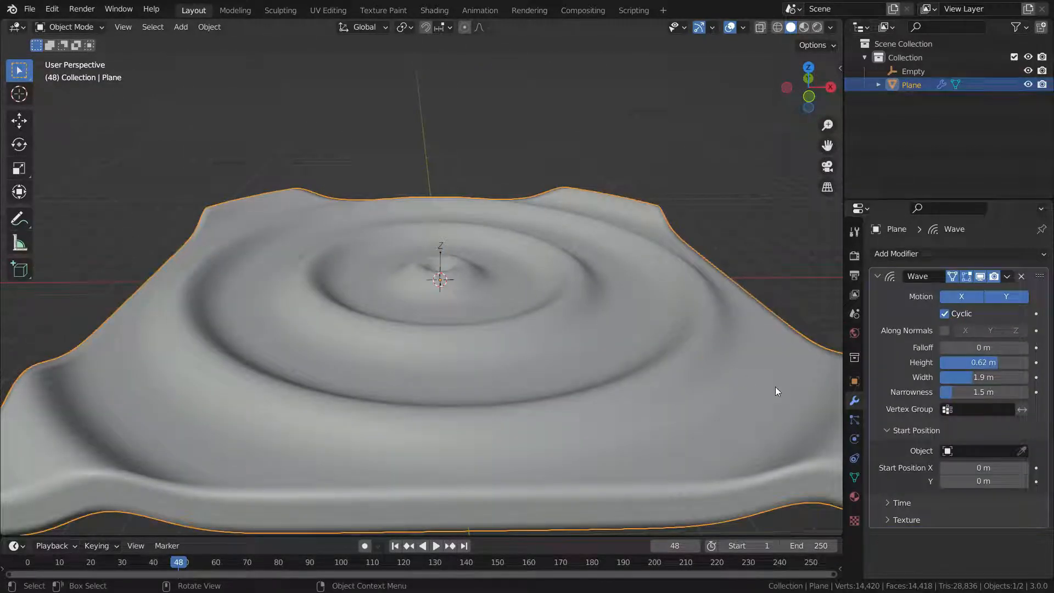
pyautogui.click(1019, 450)
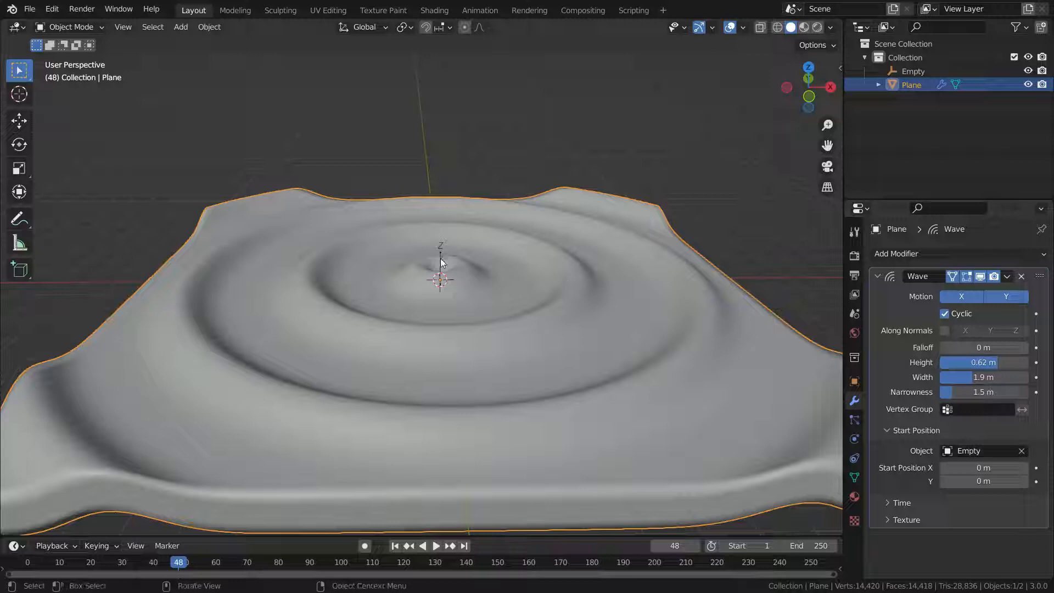
pyautogui.click(912, 70)
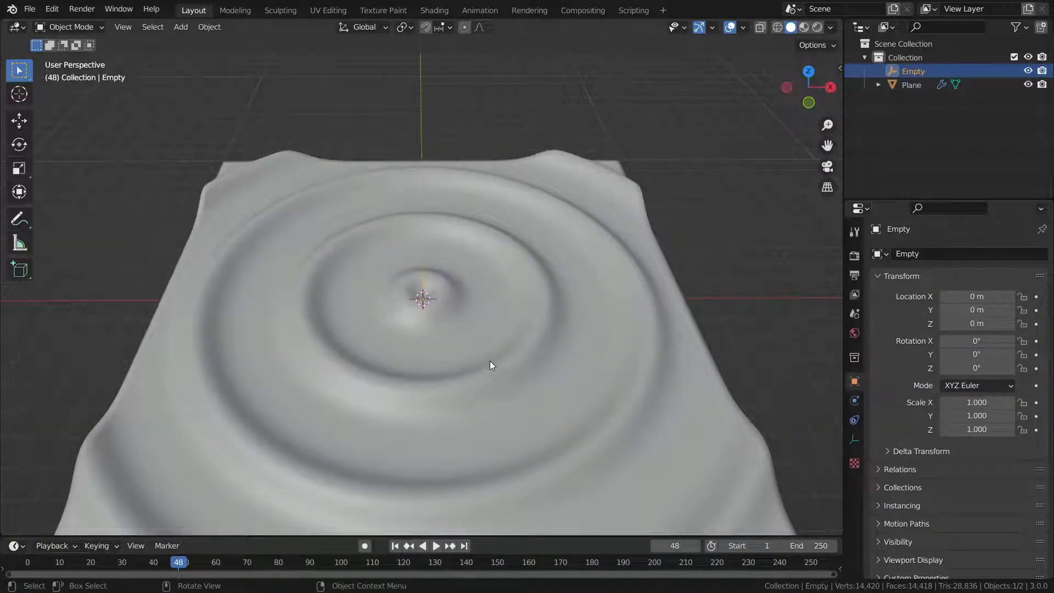
# Step: Move the Empty off-centre so the ripples follow it, then delete the Empty
pyautogui.press('g')
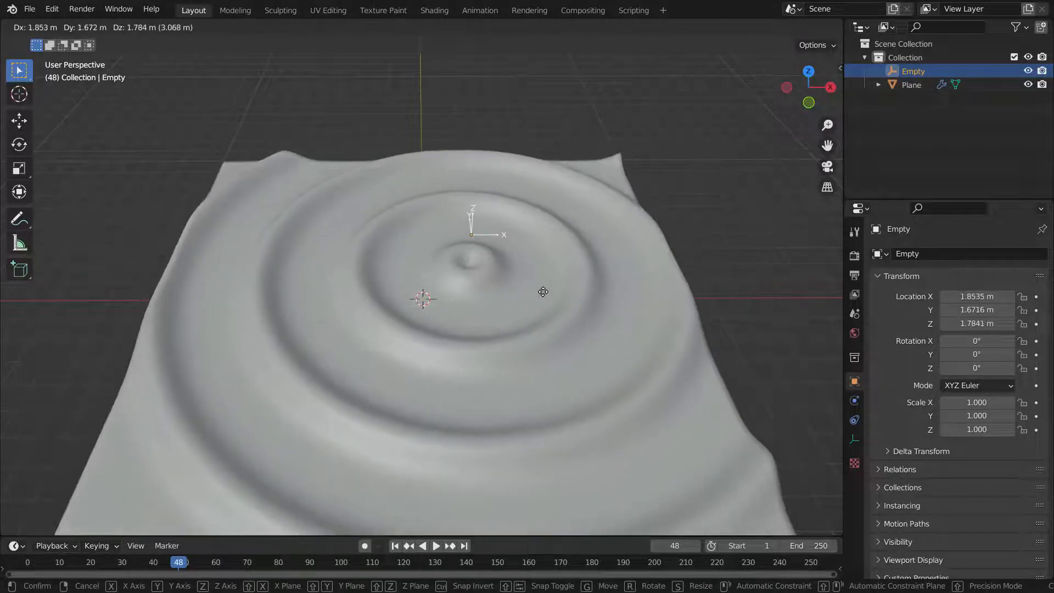
pyautogui.moveTo(543, 291); pyautogui.dragTo(298, 419)
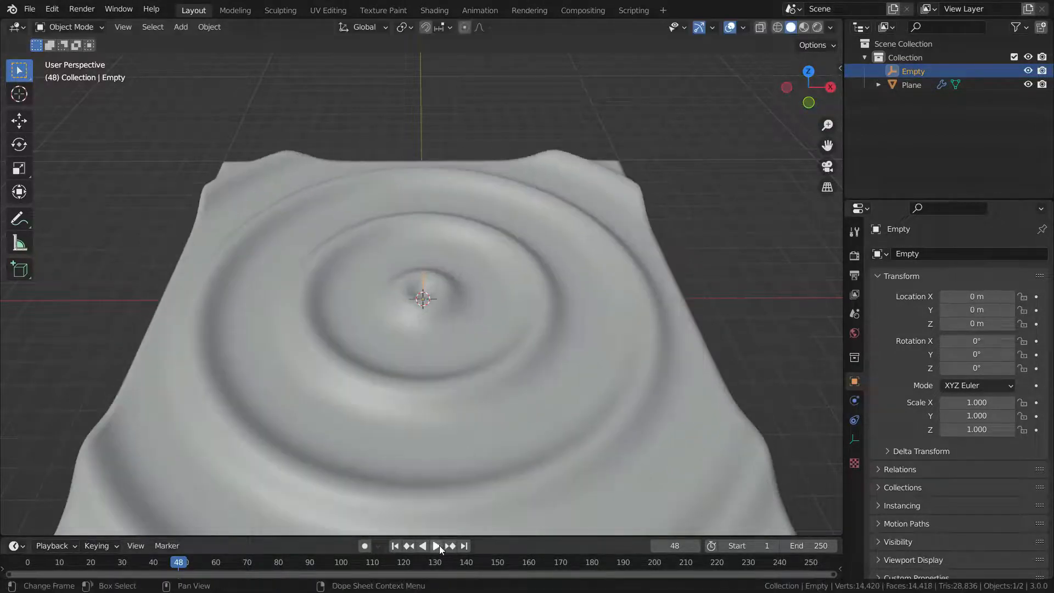
pyautogui.press('g')
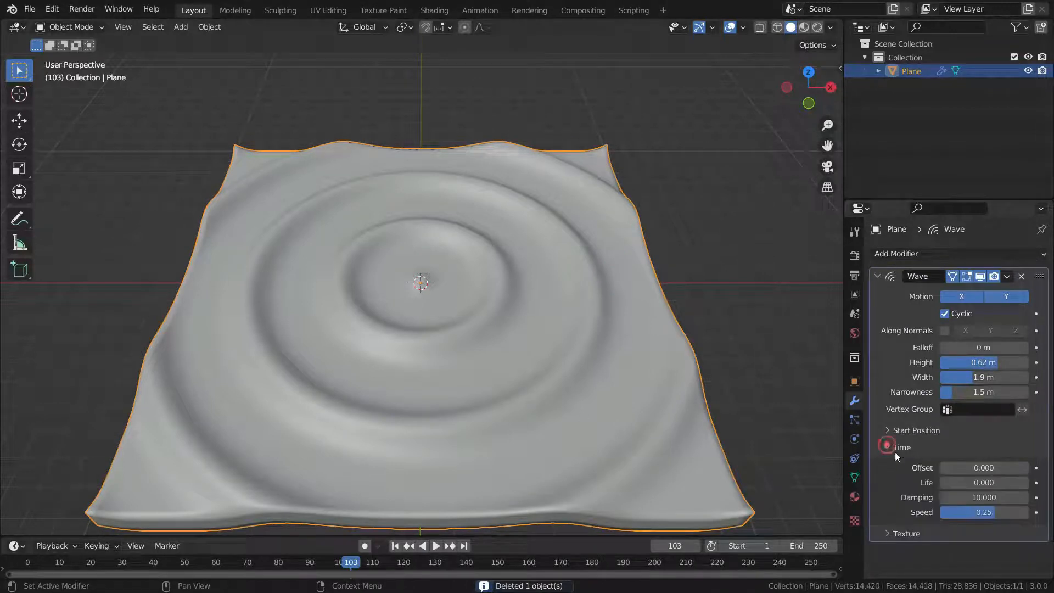
pyautogui.click(888, 447)
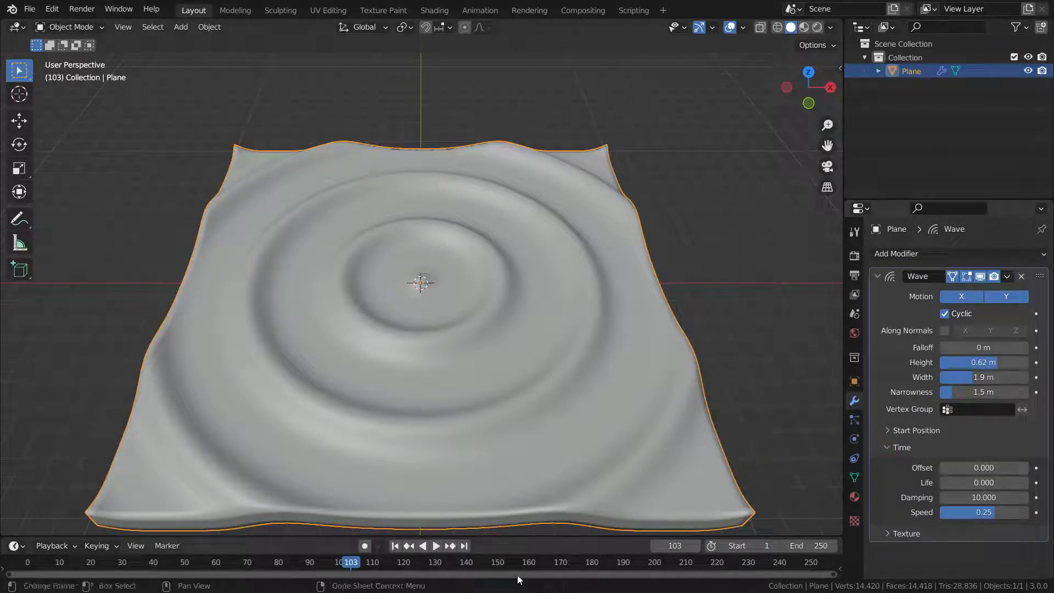
pyautogui.press('space')
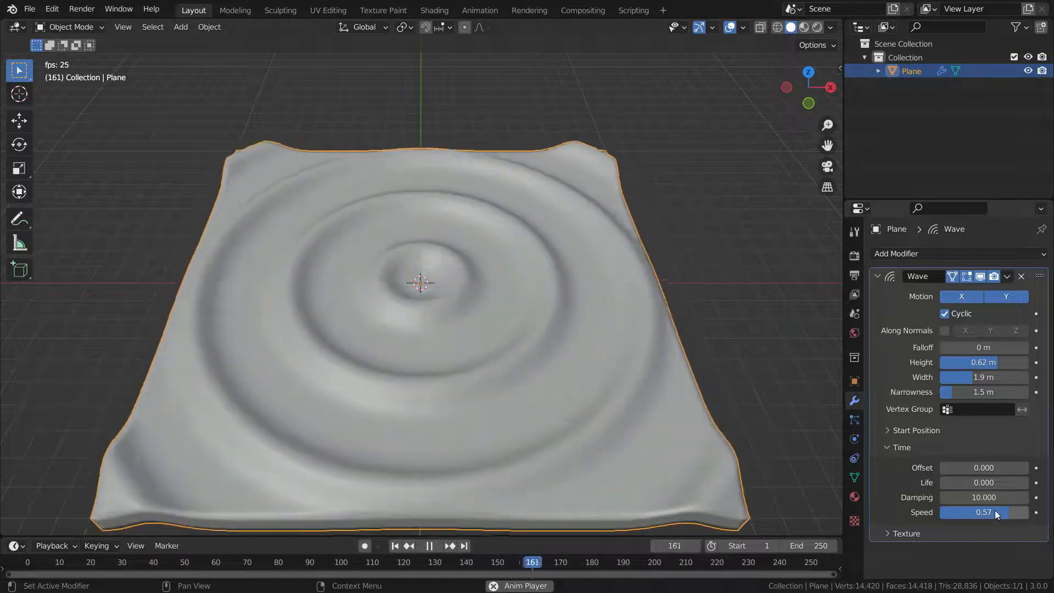
pyautogui.rightClick(984, 513)
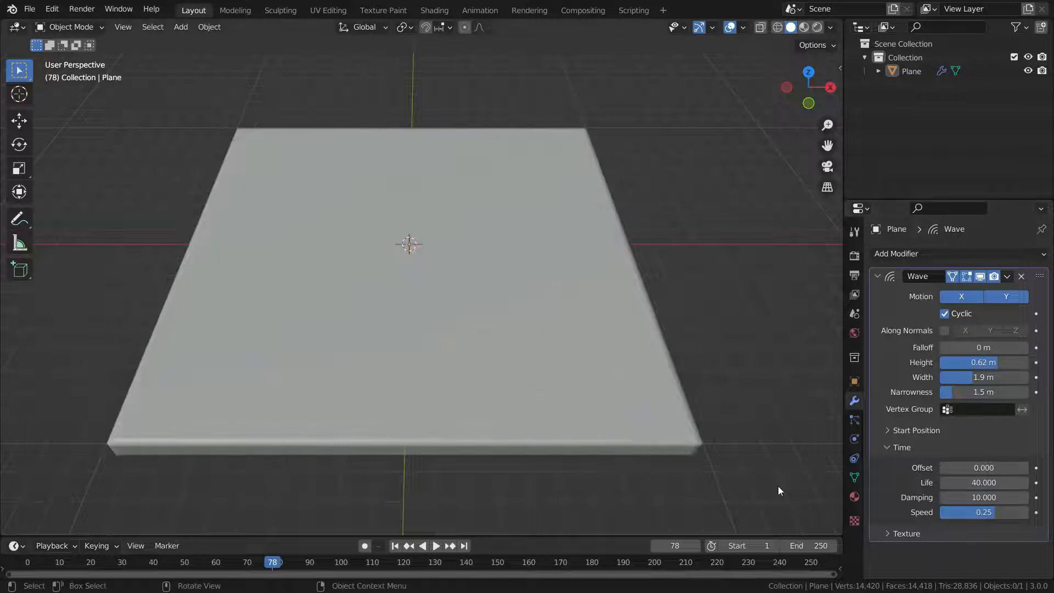
pyautogui.click(394, 546)
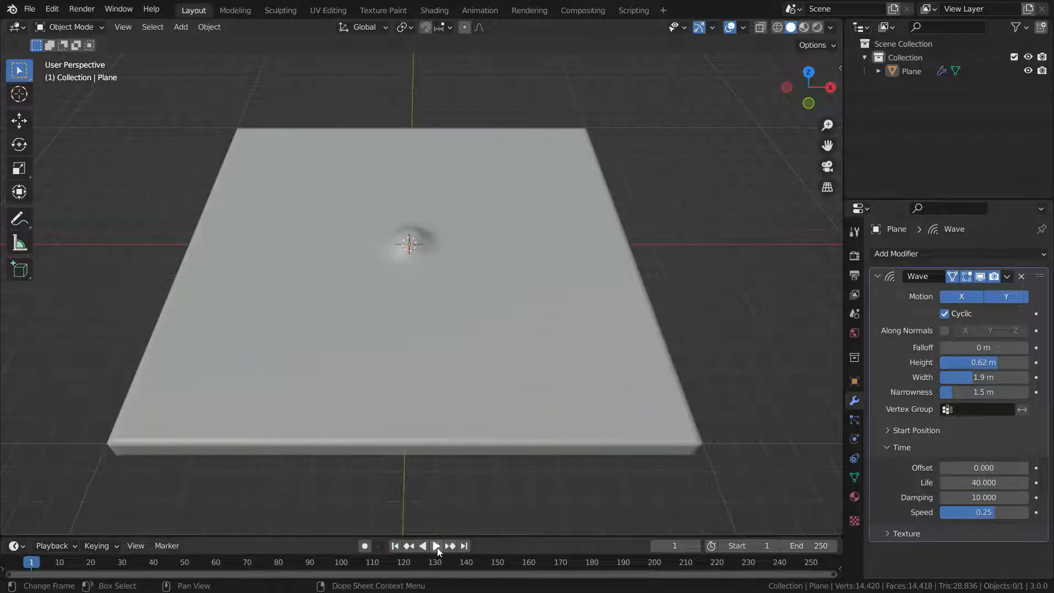
pyautogui.click(434, 546)
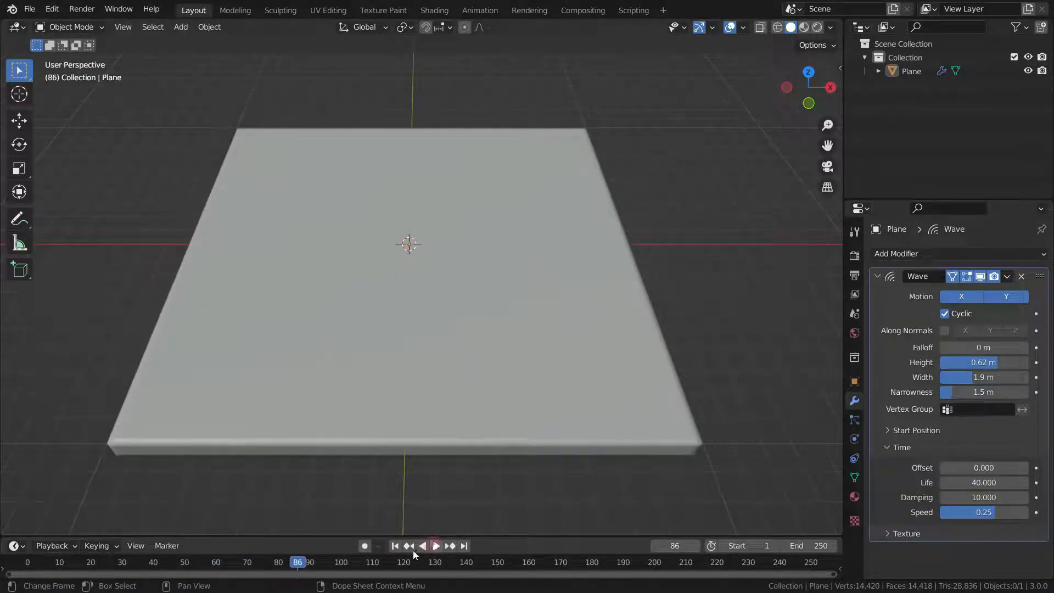
pyautogui.click(435, 545)
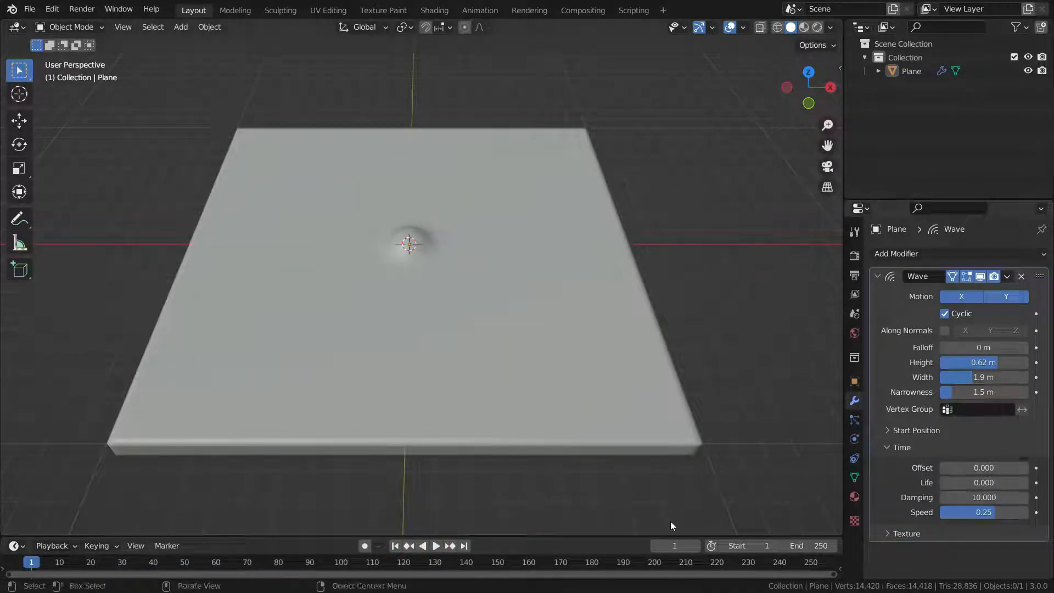
pyautogui.click(435, 546)
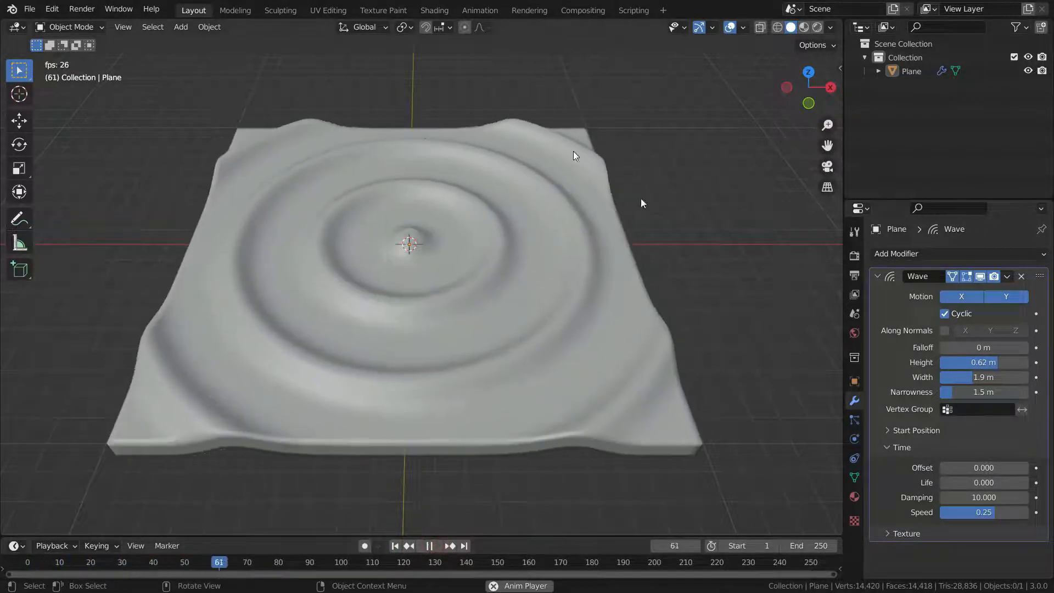
pyautogui.click(428, 545)
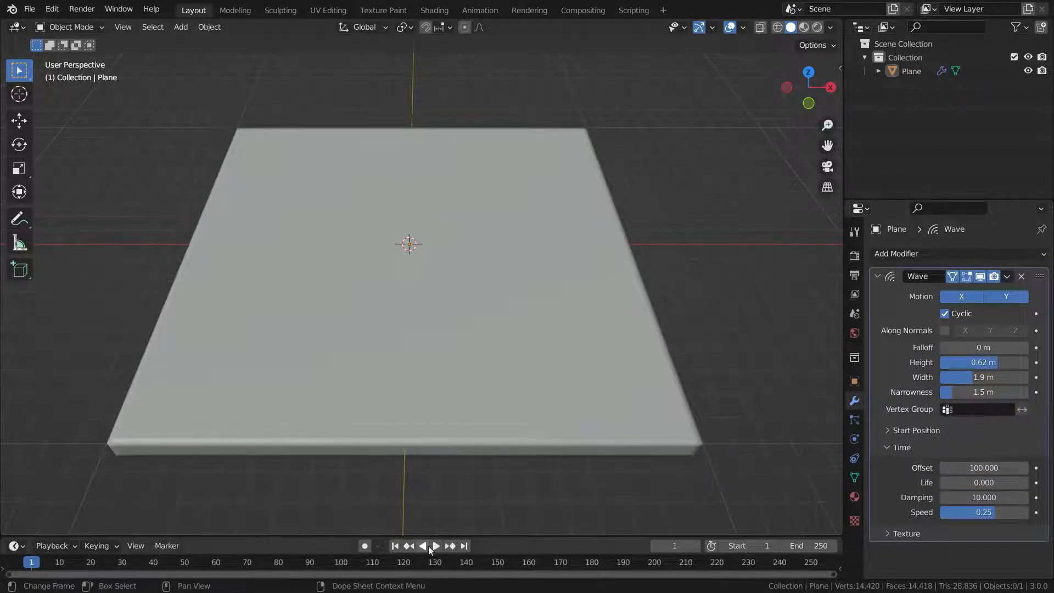
# Step: Preview the wave with time offset 100, then slow its speed to 0.15 and rewind to frame 1
pyautogui.click(434, 545)
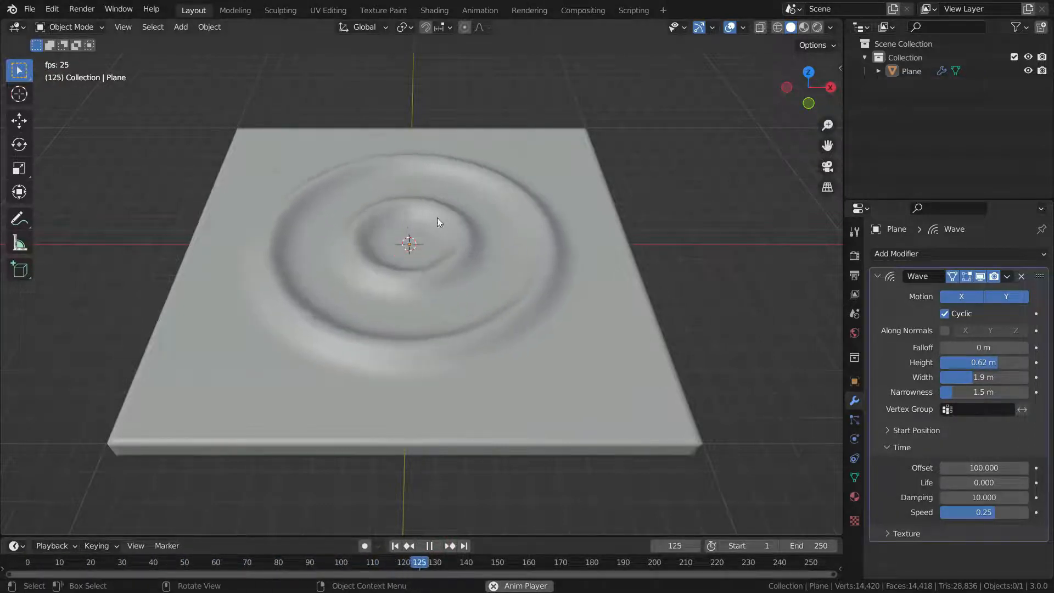
pyautogui.click(430, 546)
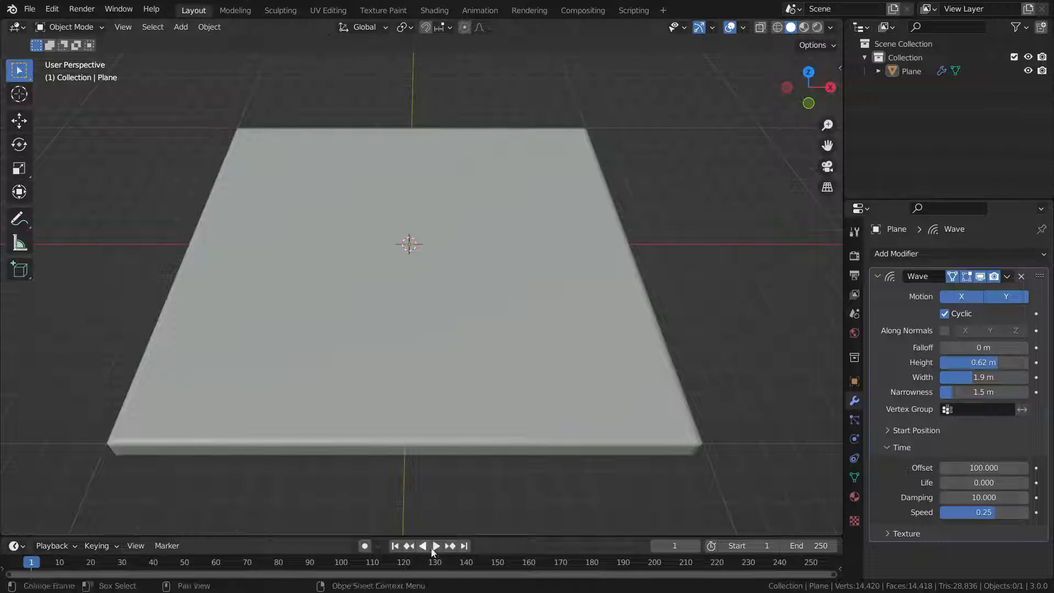
pyautogui.click(435, 545)
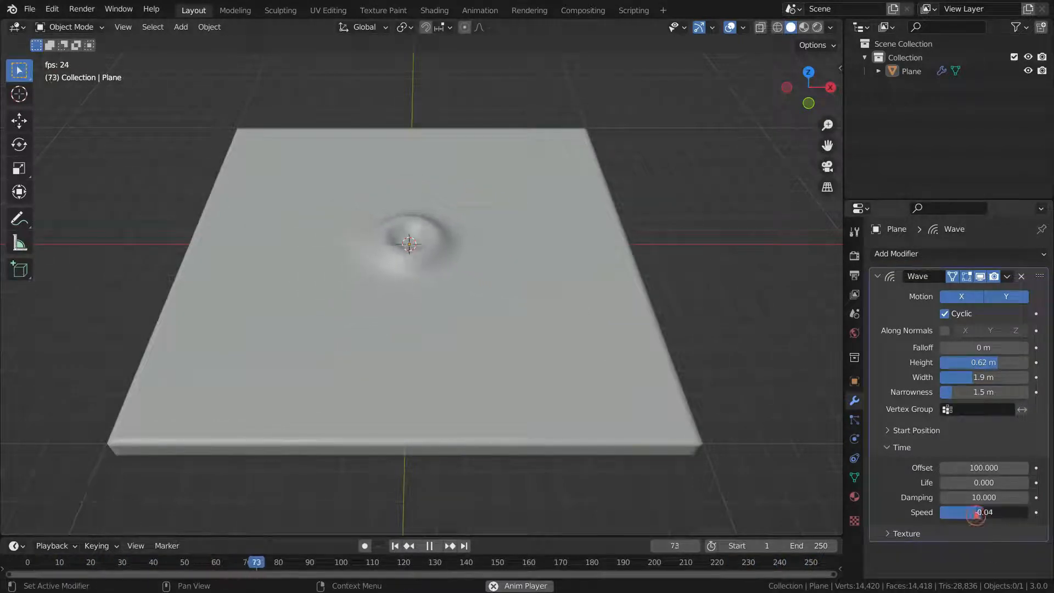
pyautogui.click(403, 561)
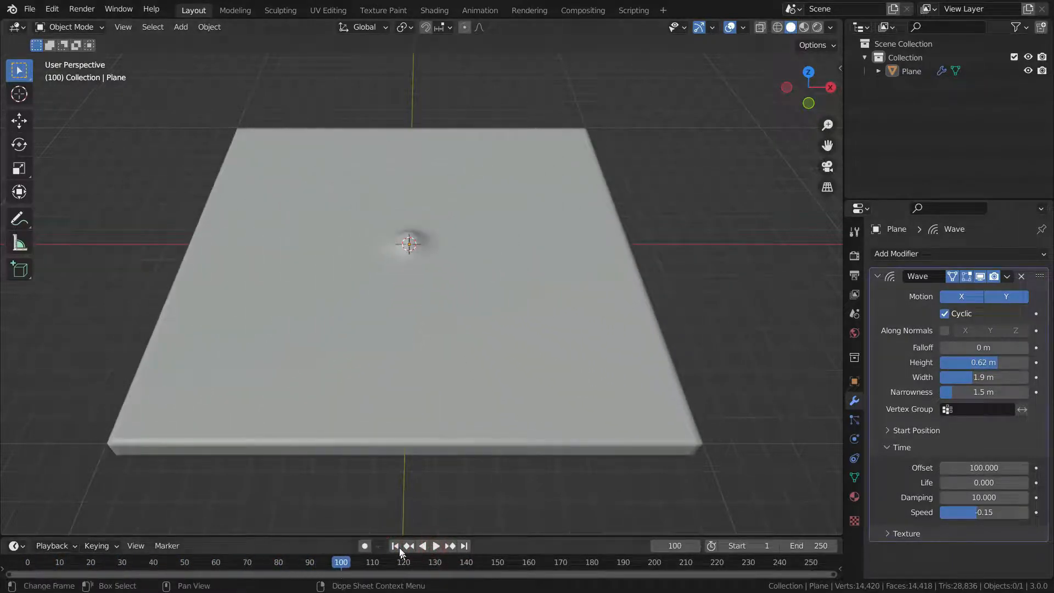
pyautogui.click(394, 545)
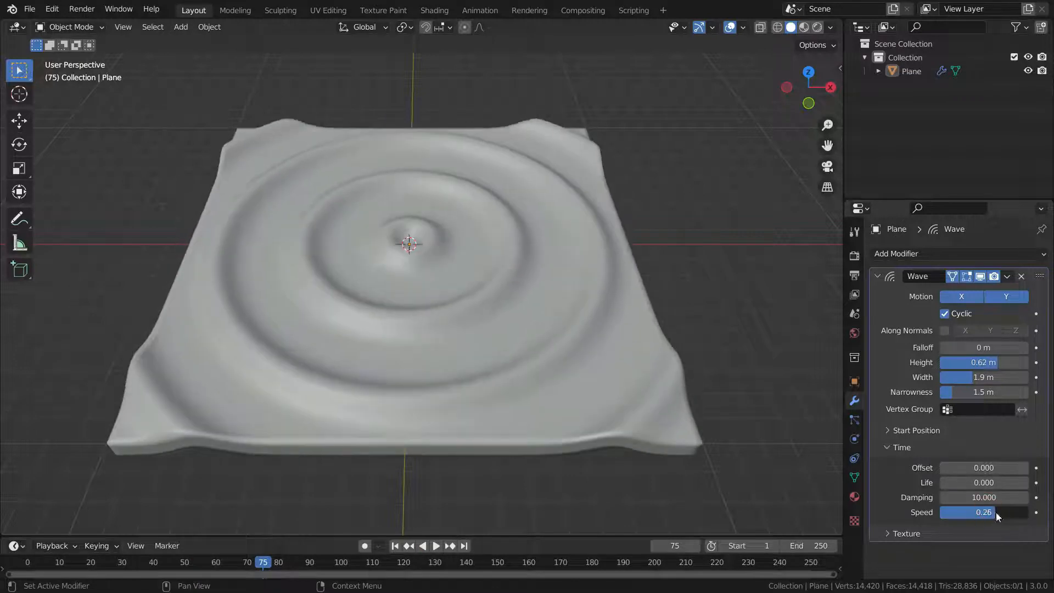
# Step: Set the wave's Life to 60 and replay the animation to see the ripples stop
pyautogui.click(435, 545)
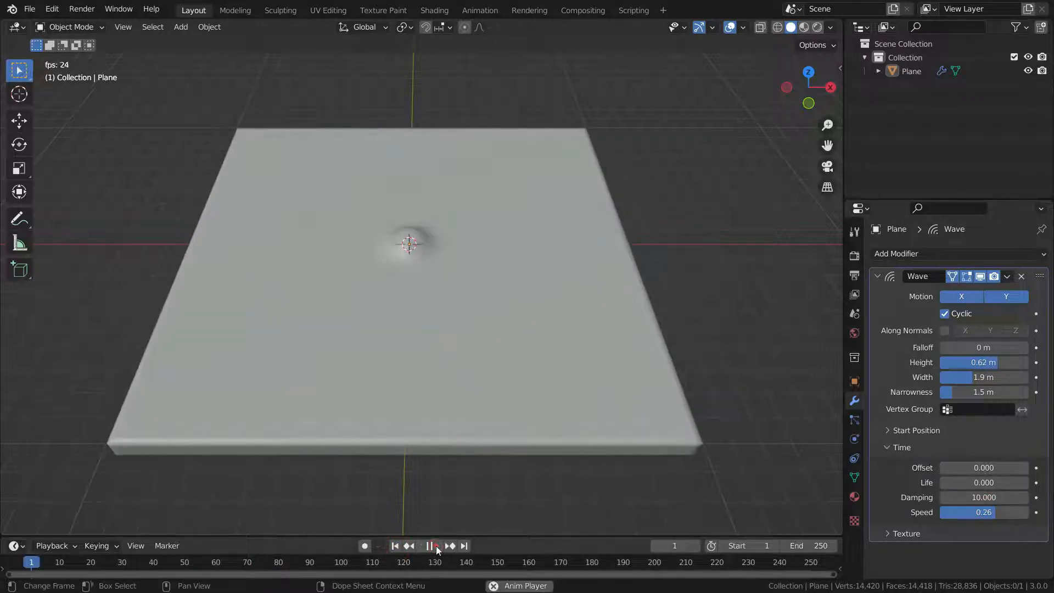
pyautogui.click(428, 545)
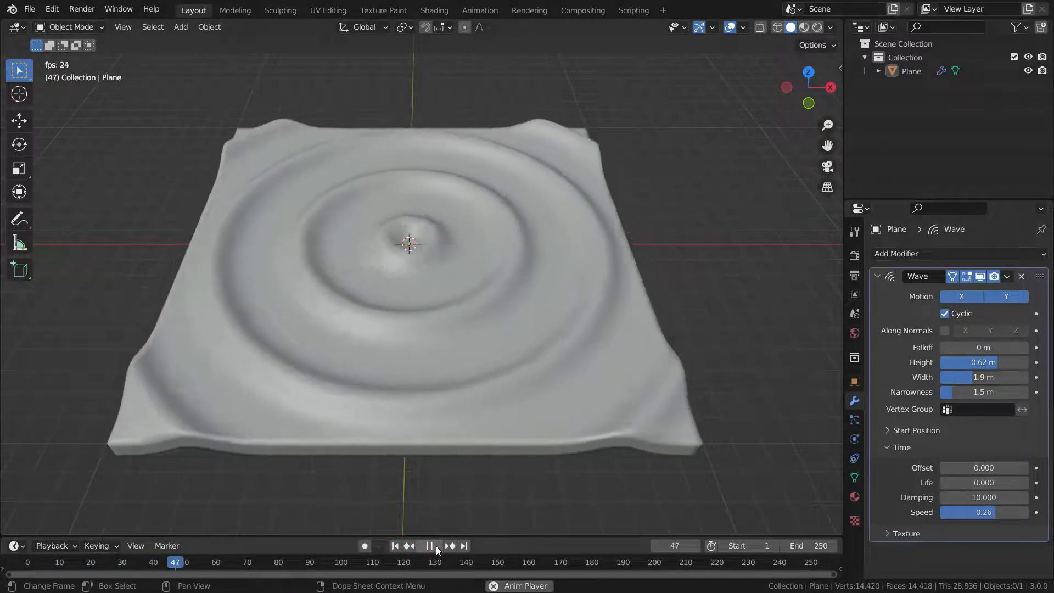
pyautogui.click(428, 546)
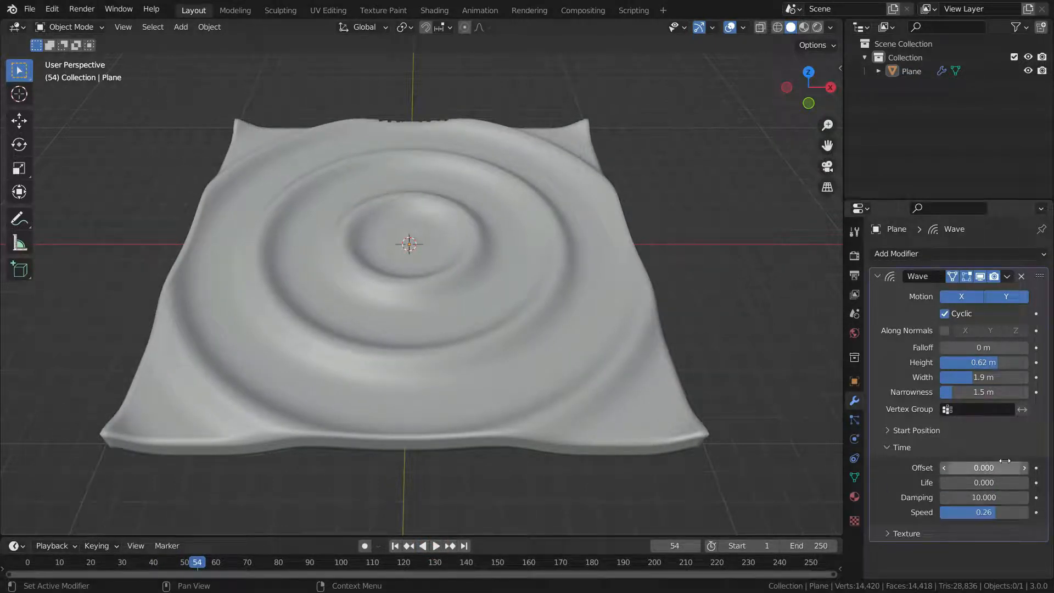
pyautogui.click(983, 482)
pyautogui.write('60.000')
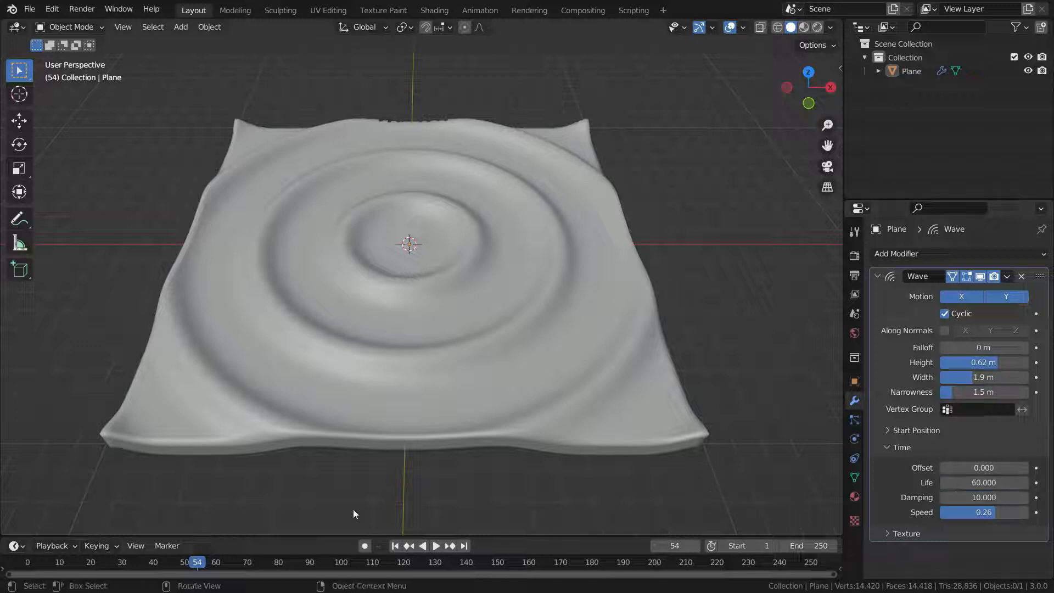
pyautogui.click(436, 545)
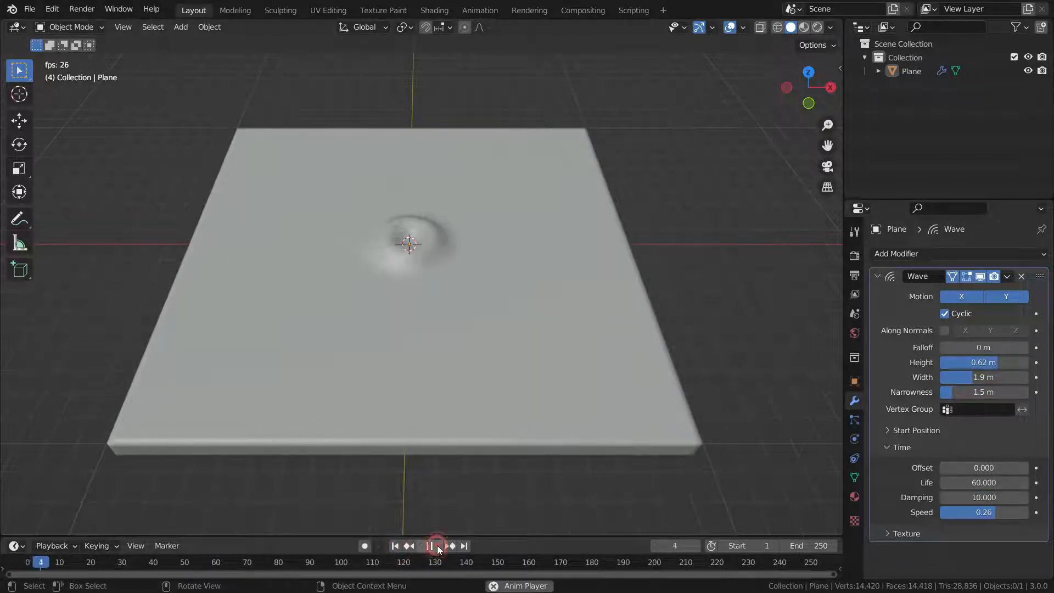
pyautogui.click(427, 545)
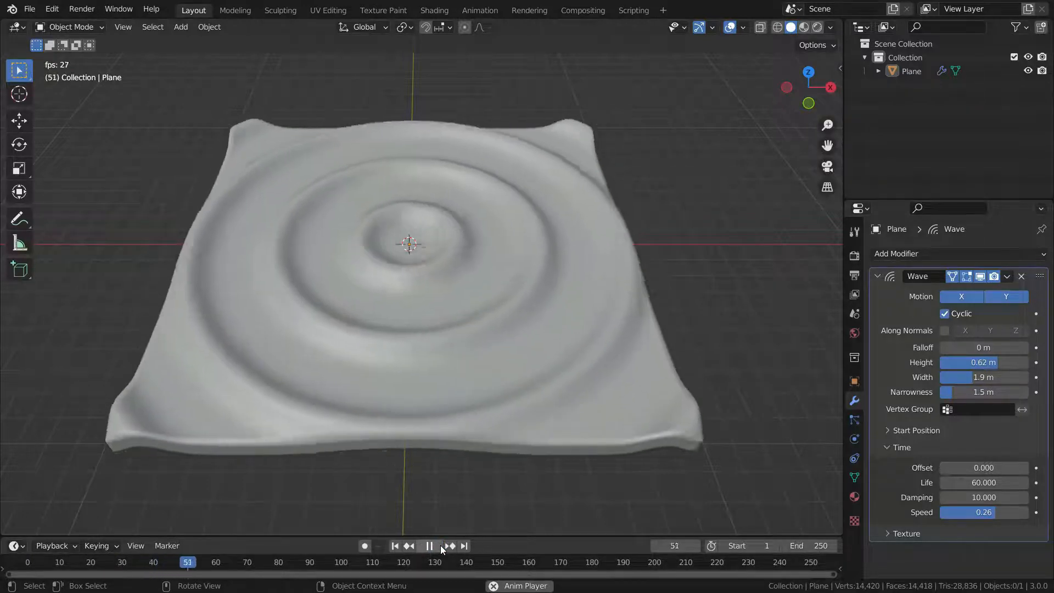
pyautogui.click(429, 546)
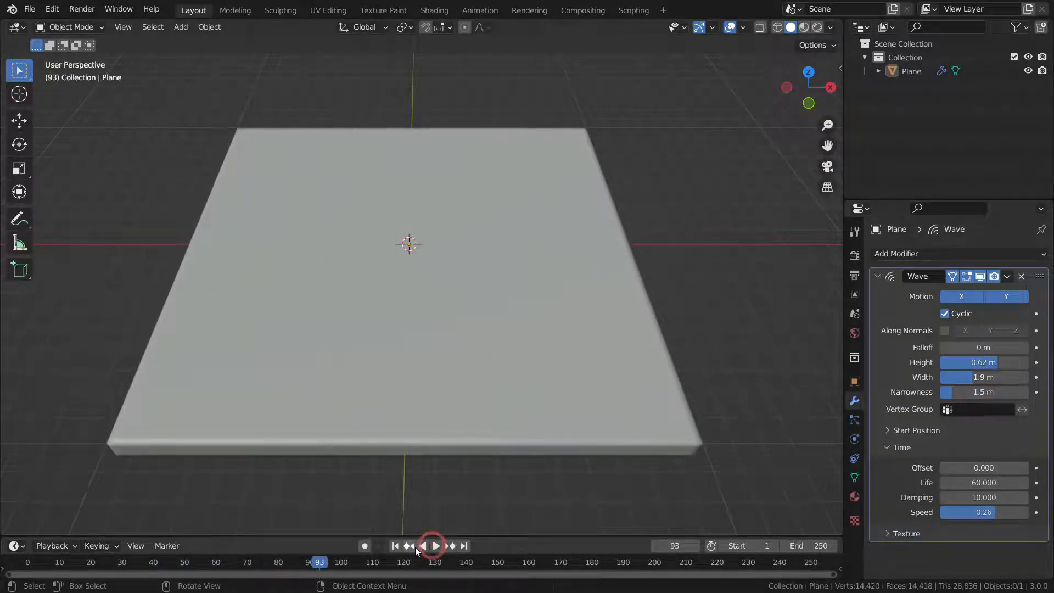
pyautogui.click(433, 546)
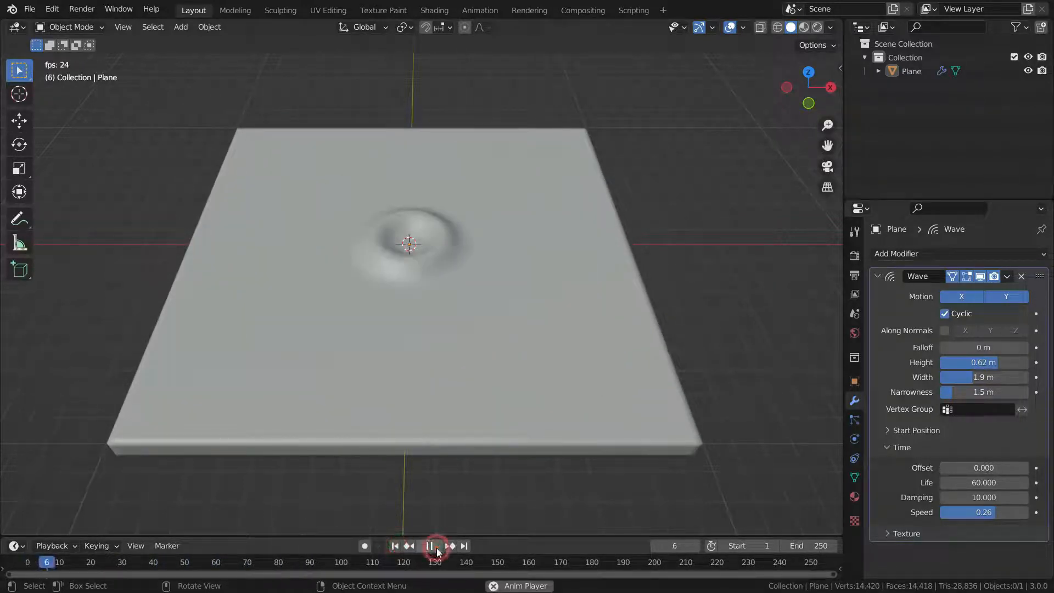
pyautogui.click(428, 545)
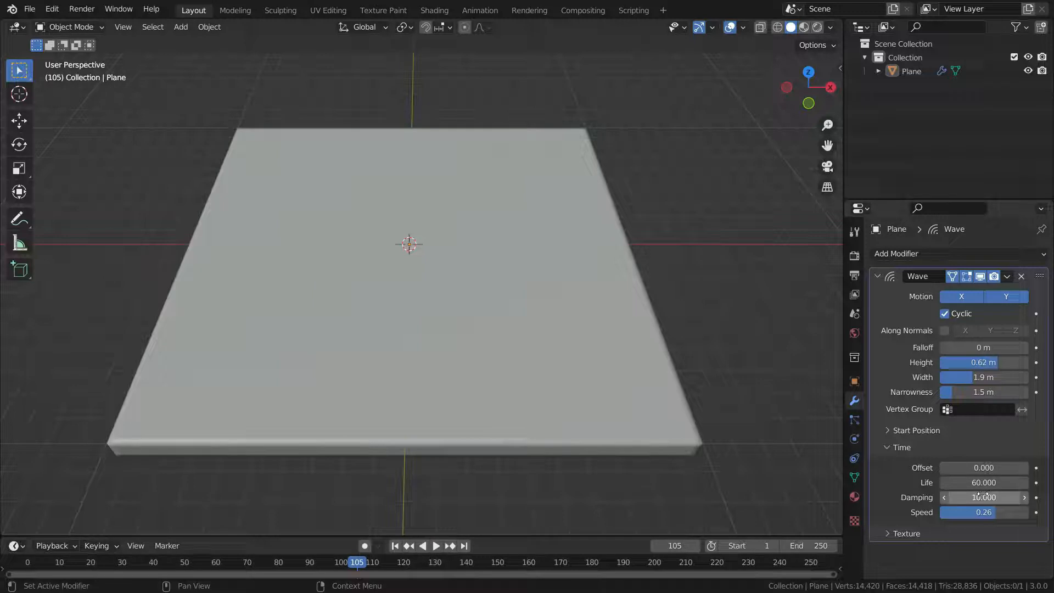
# Step: Set Damping to 50 so the ripples die out, and rewind to the first frame
pyautogui.doubleClick(983, 496)
pyautogui.write('50.000')
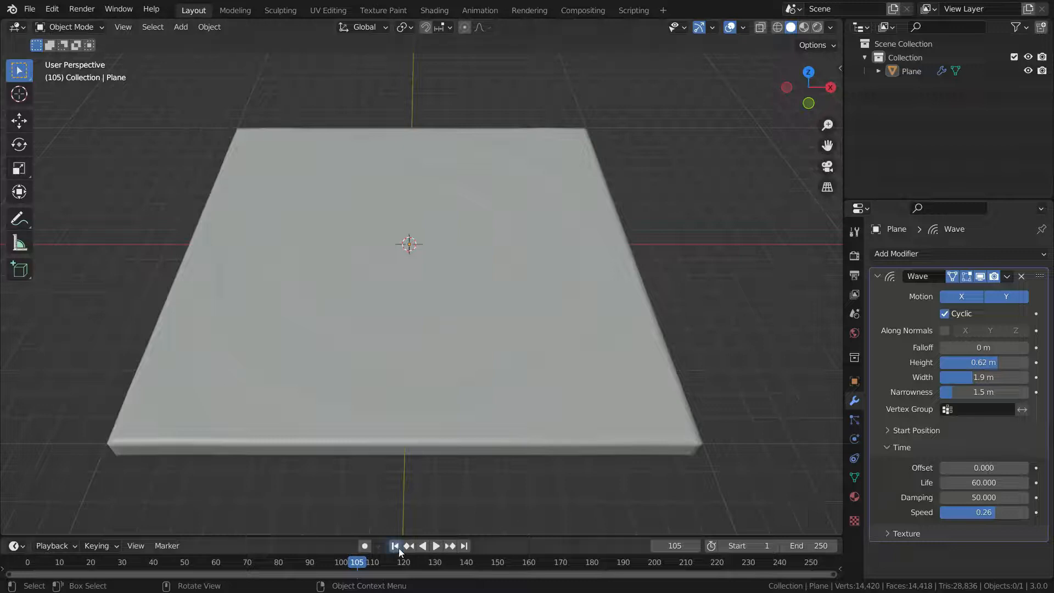
pyautogui.click(435, 545)
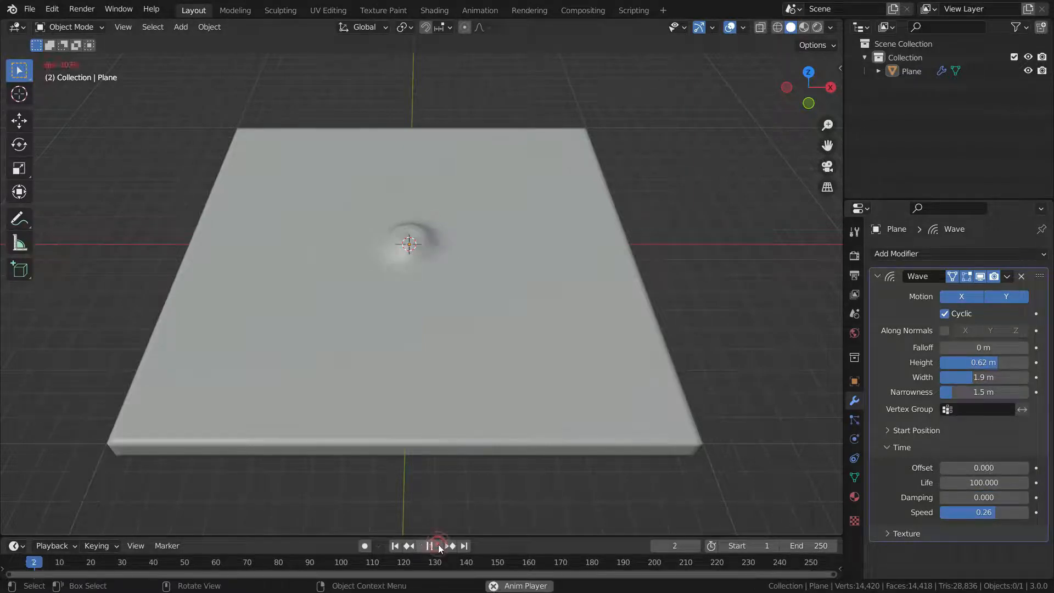
# Step: Set the wave Falloff to 5 m and replay the animation from frame 1
pyautogui.click(428, 546)
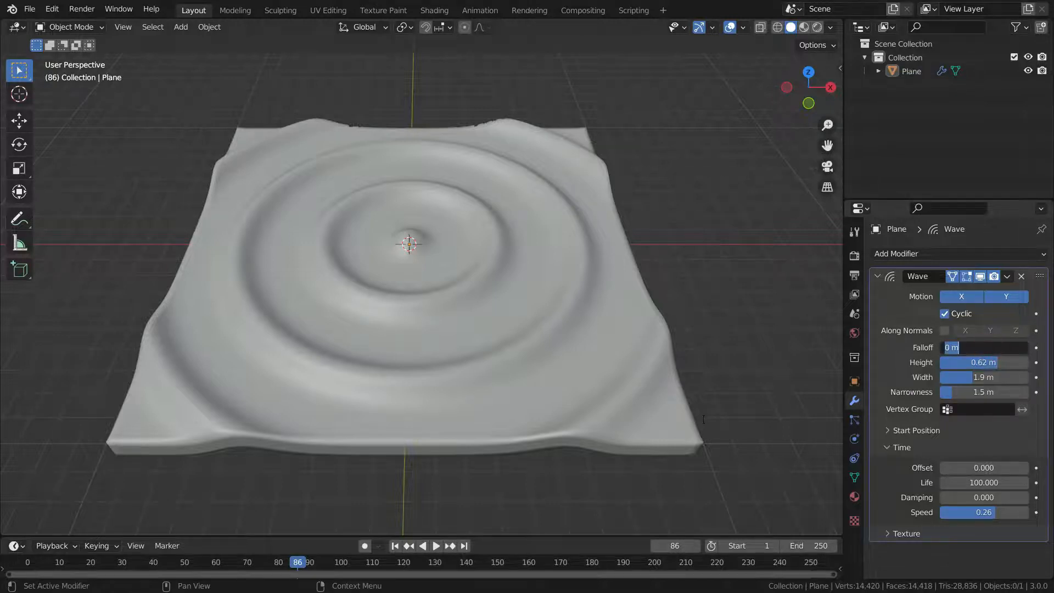
pyautogui.write('5')
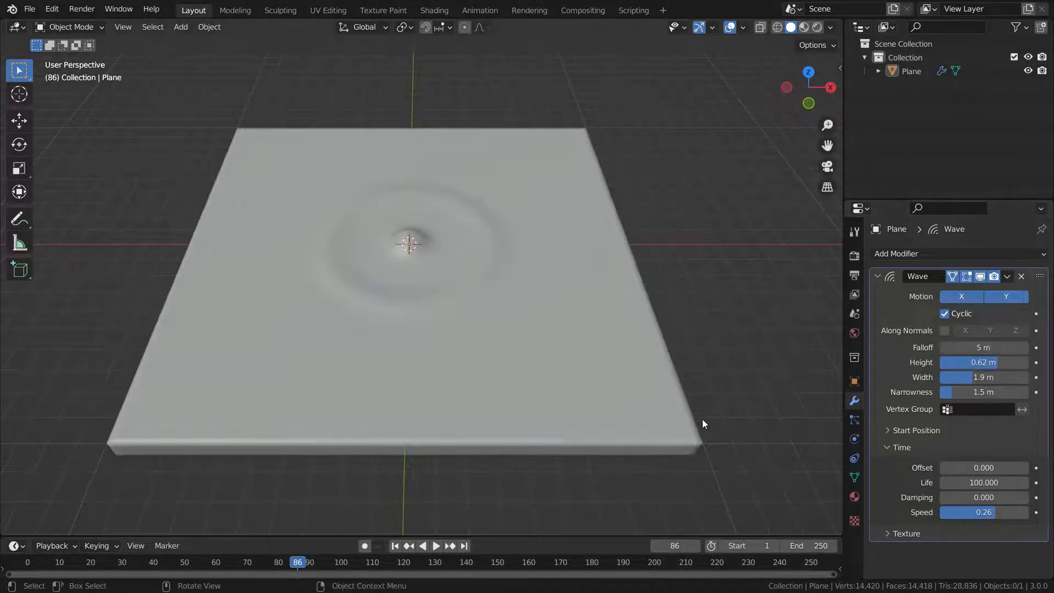
pyautogui.click(394, 546)
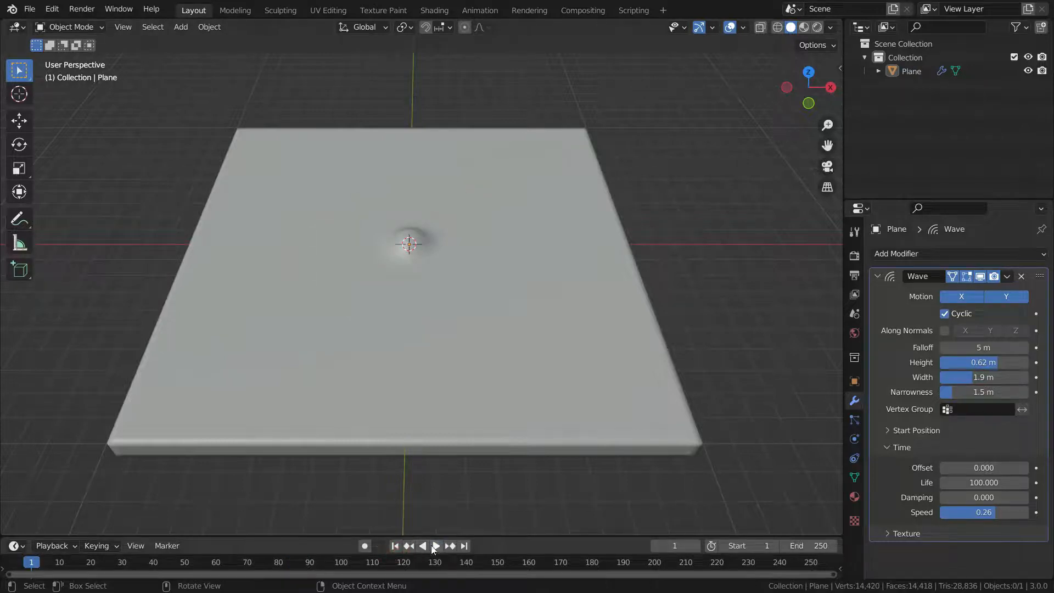
pyautogui.click(436, 546)
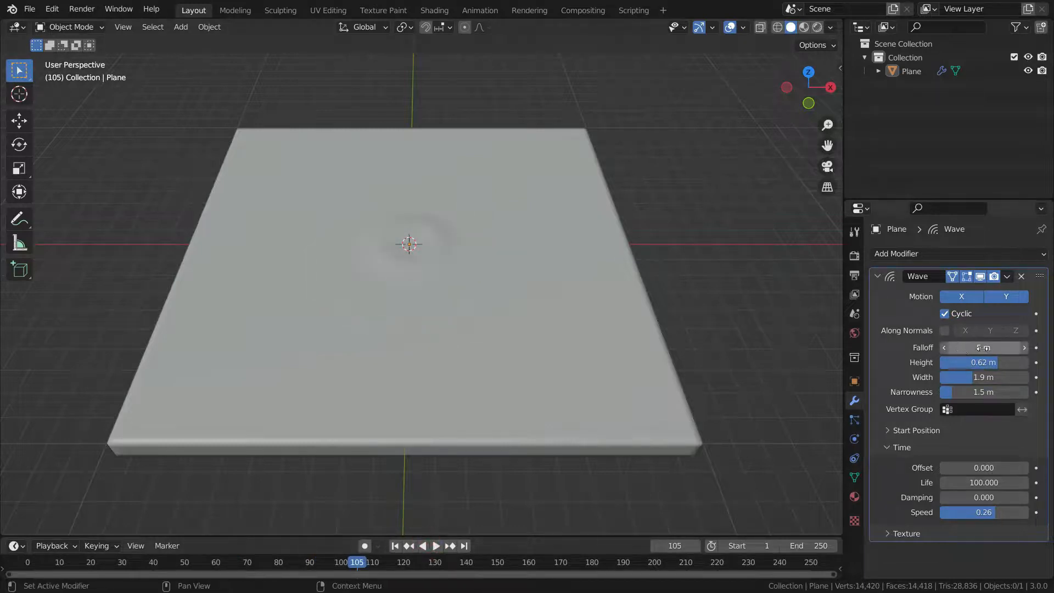
# Step: Raise the Falloff to 10 m and replay to check the ripples fading toward the edges
pyautogui.click(984, 348)
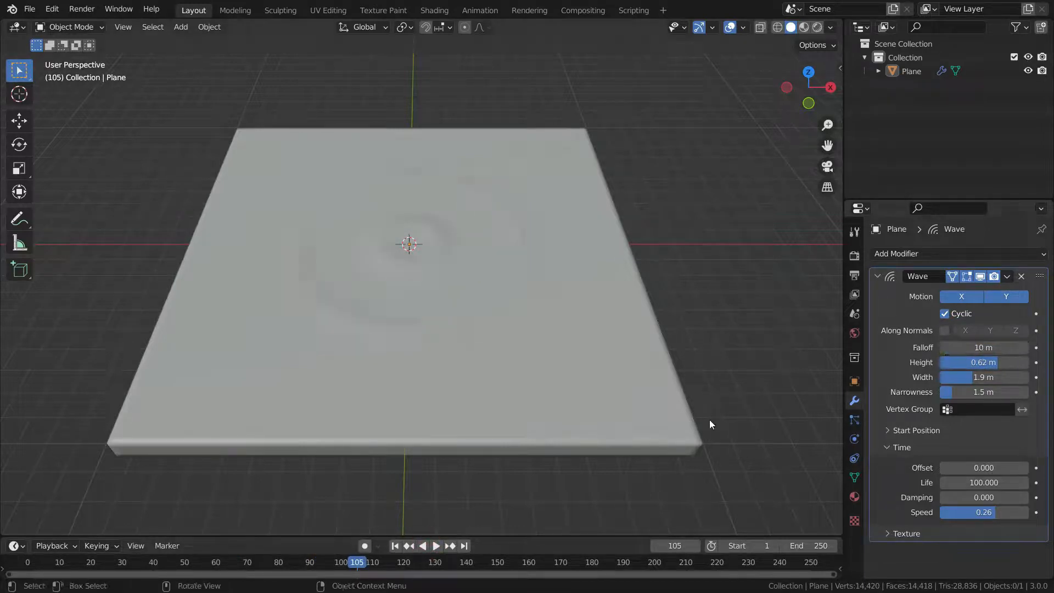
pyautogui.click(397, 546)
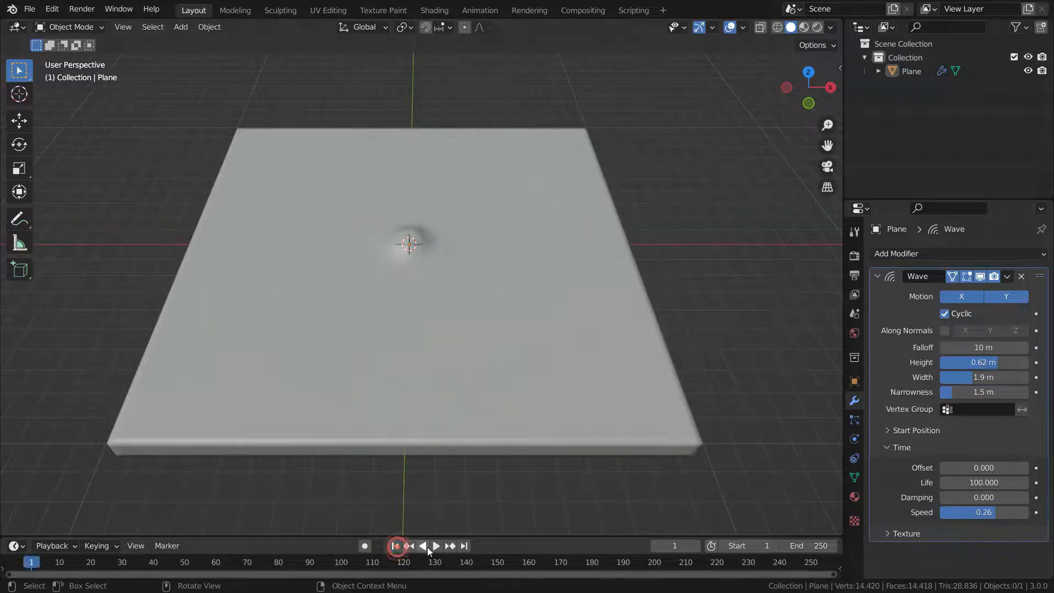
pyautogui.click(435, 545)
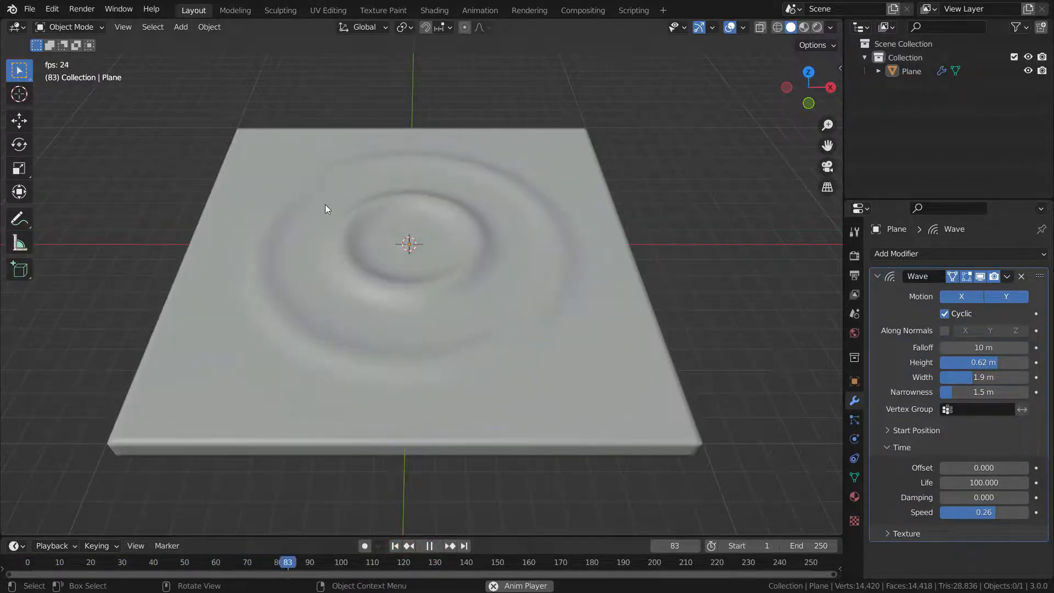
pyautogui.click(394, 545)
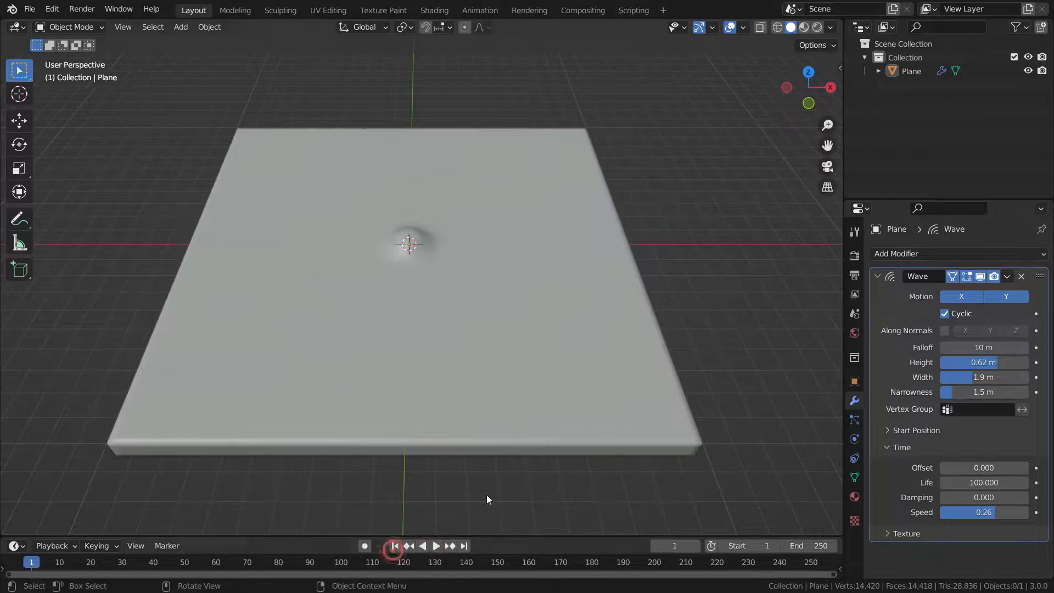
pyautogui.click(434, 546)
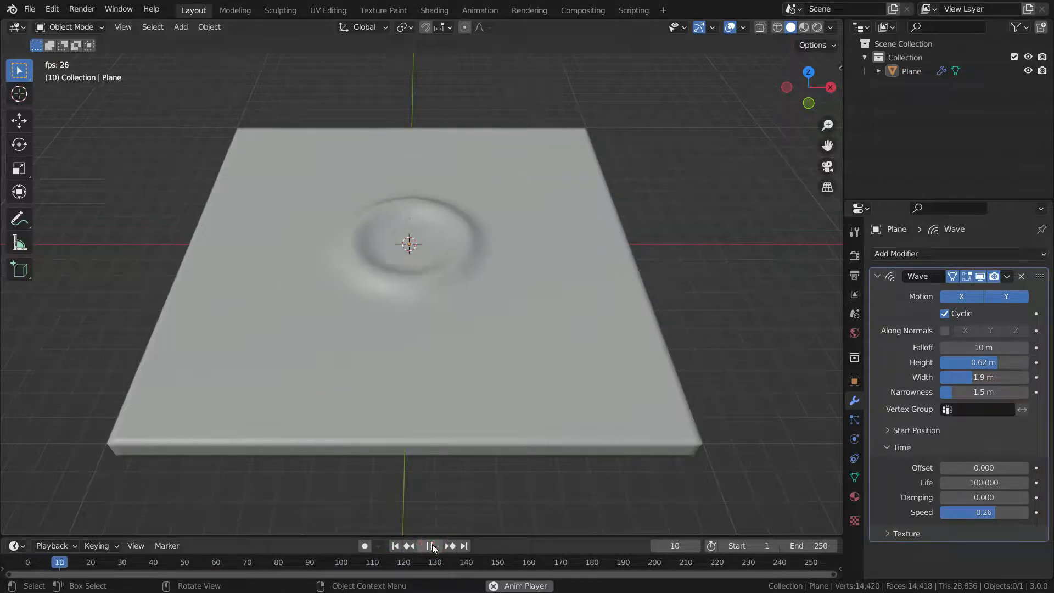
pyautogui.click(433, 545)
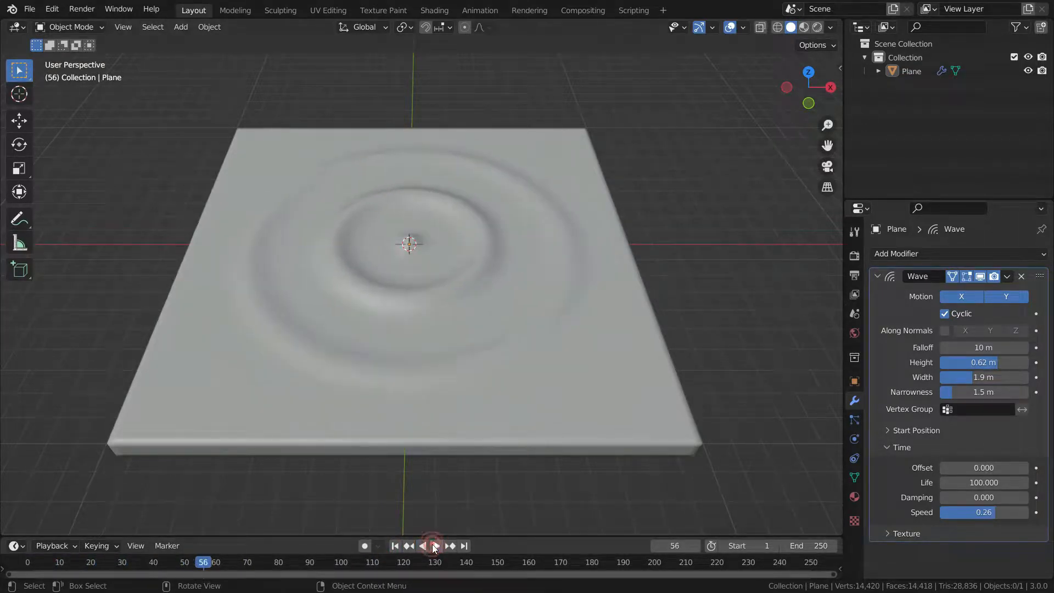
pyautogui.click(433, 545)
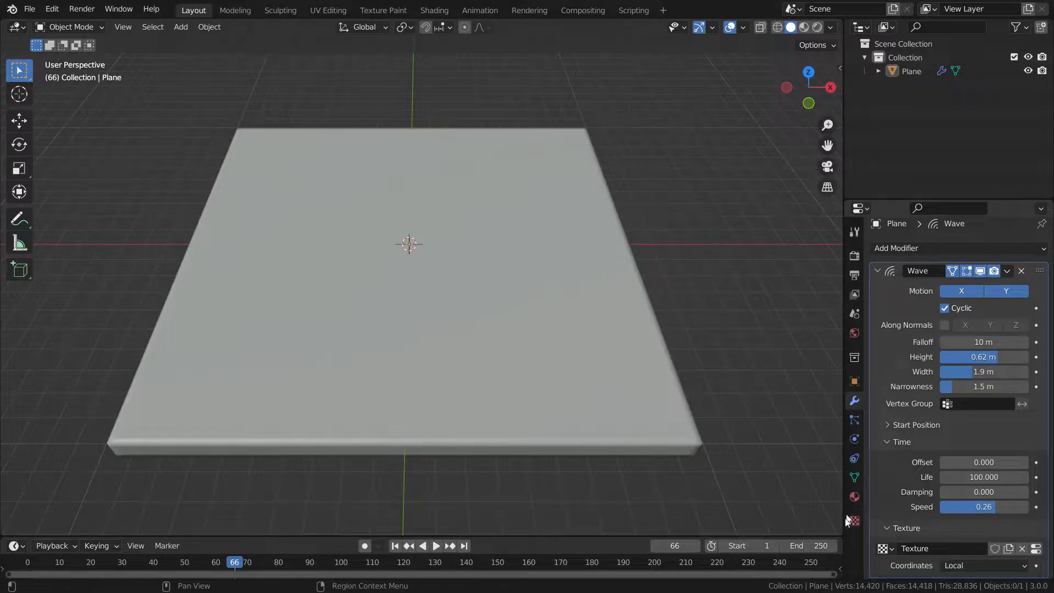
# Step: Make the Wave modifier's texture a Magic texture and preview the bumpy ripples
pyautogui.click(854, 520)
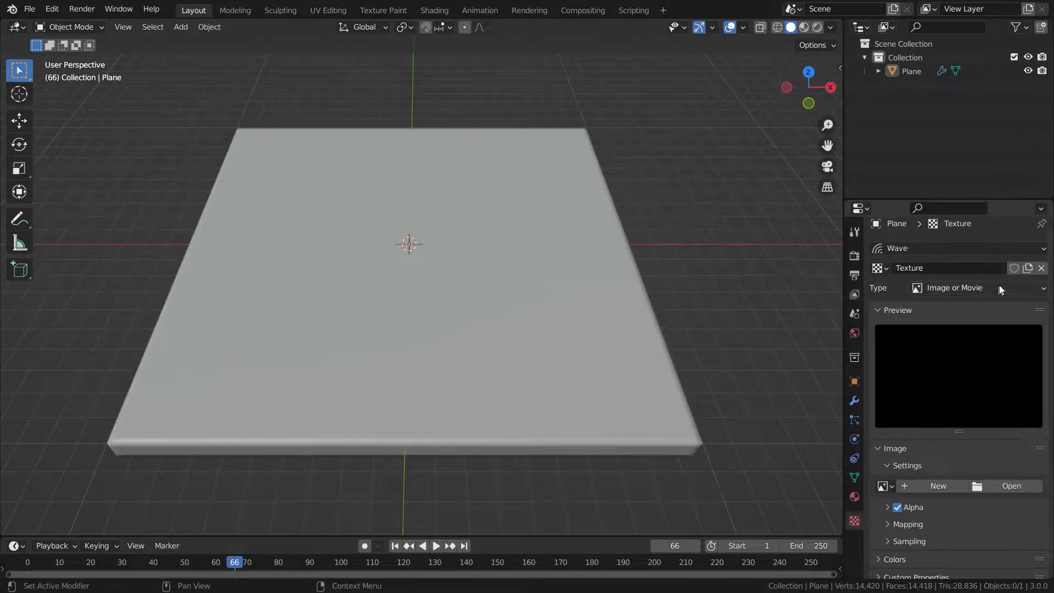
pyautogui.click(975, 287)
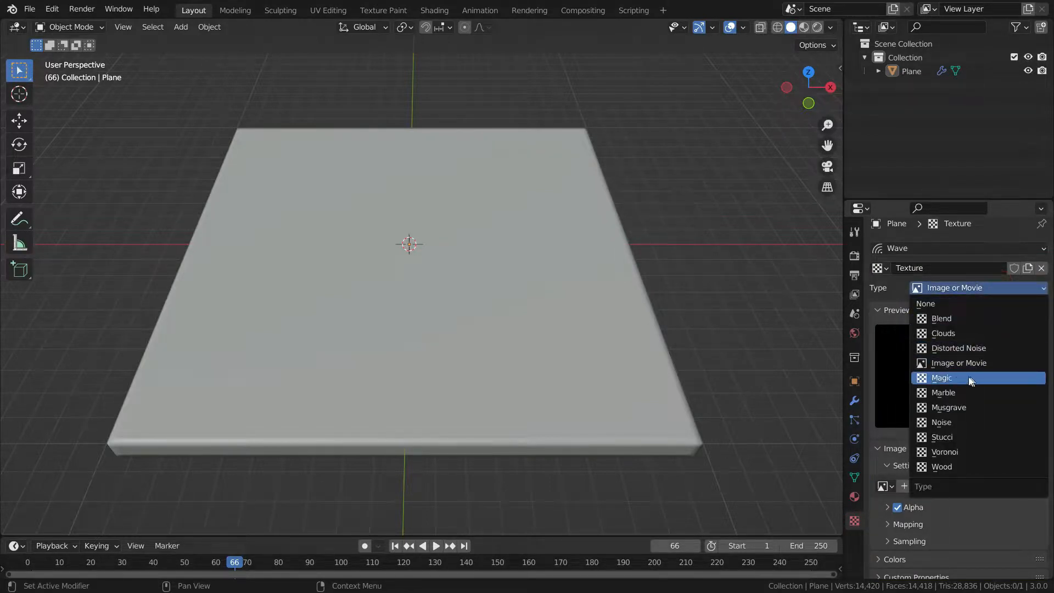
pyautogui.click(941, 376)
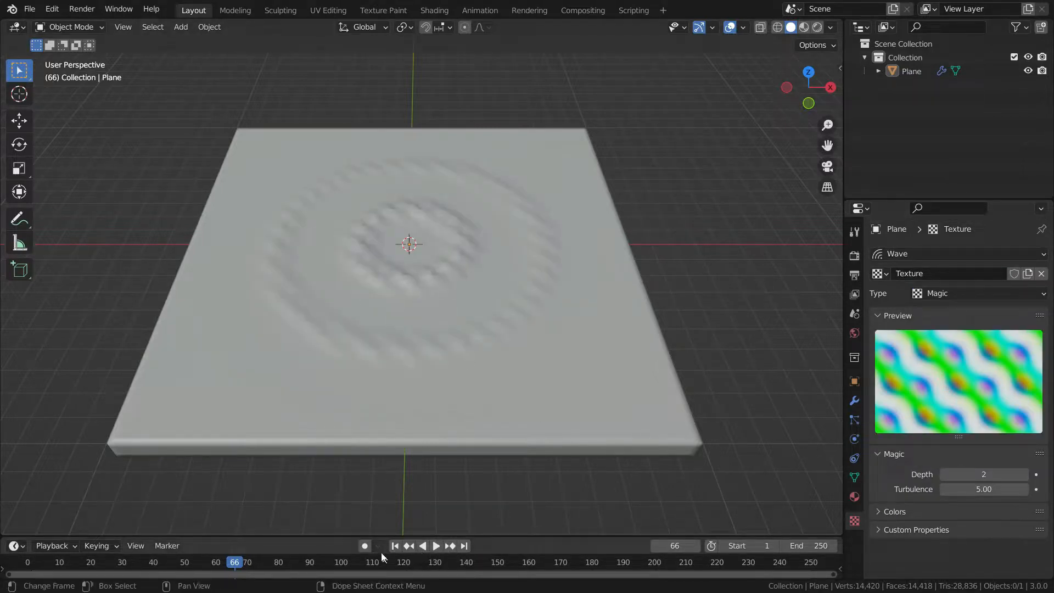
pyautogui.click(435, 545)
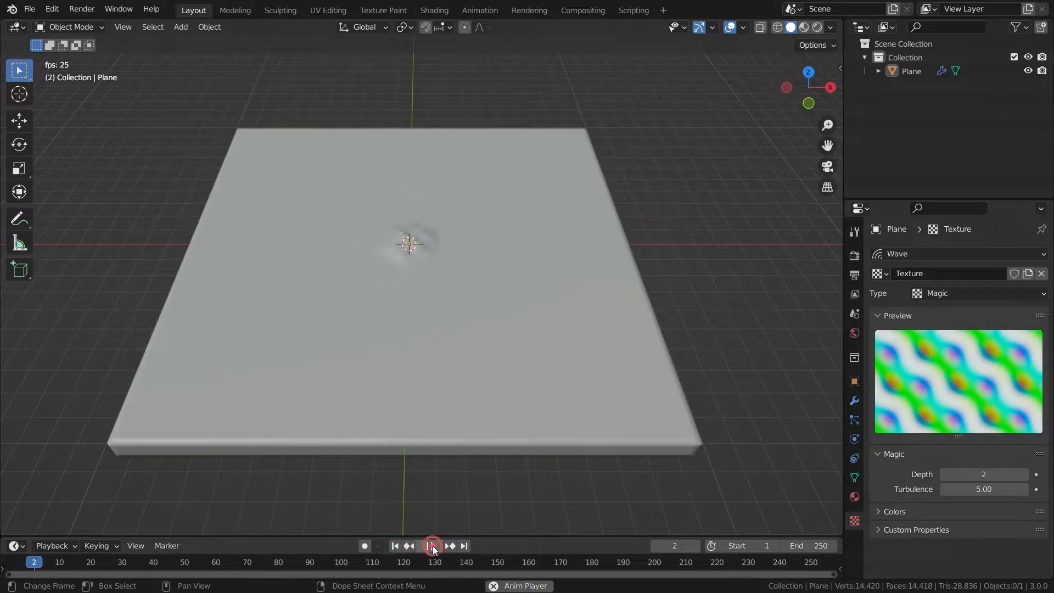
pyautogui.click(431, 546)
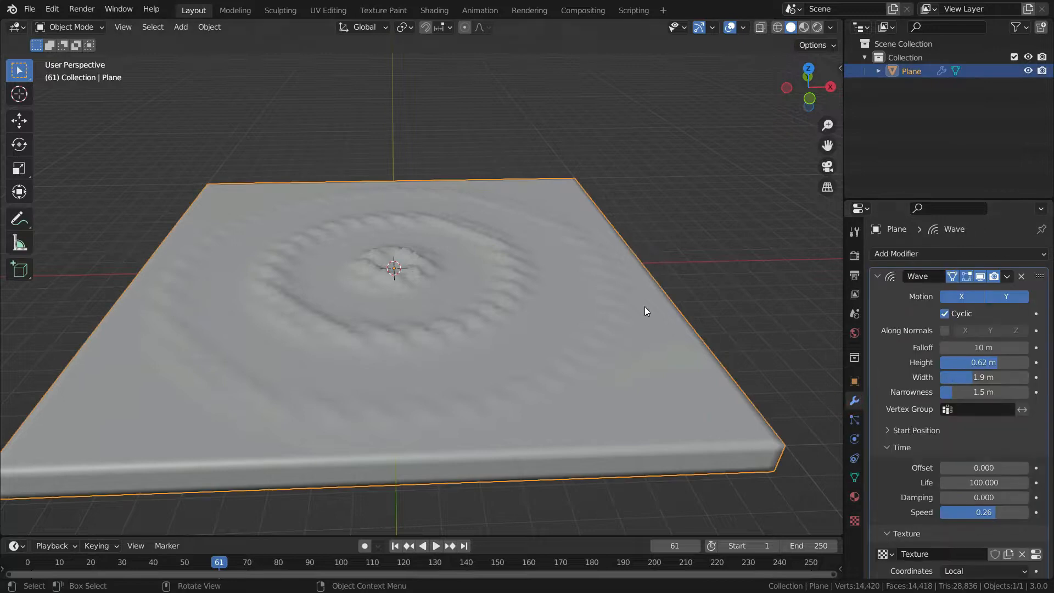
# Step: Raise the Wave modifier height to 1.7 m and play the animation to see taller ripples
pyautogui.moveTo(981, 362); pyautogui.dragTo(1001, 362)
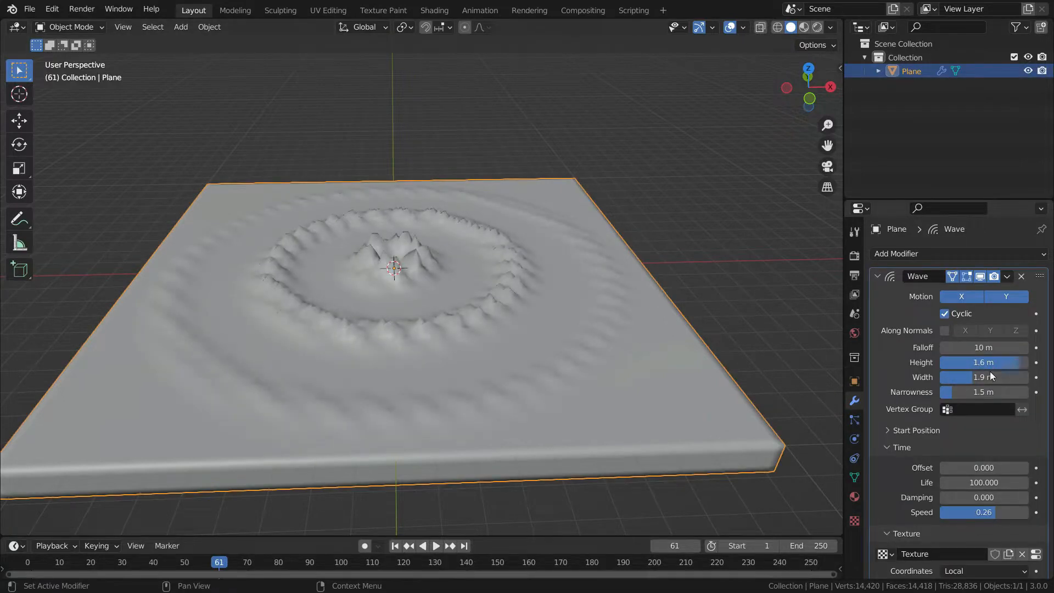
pyautogui.click(435, 546)
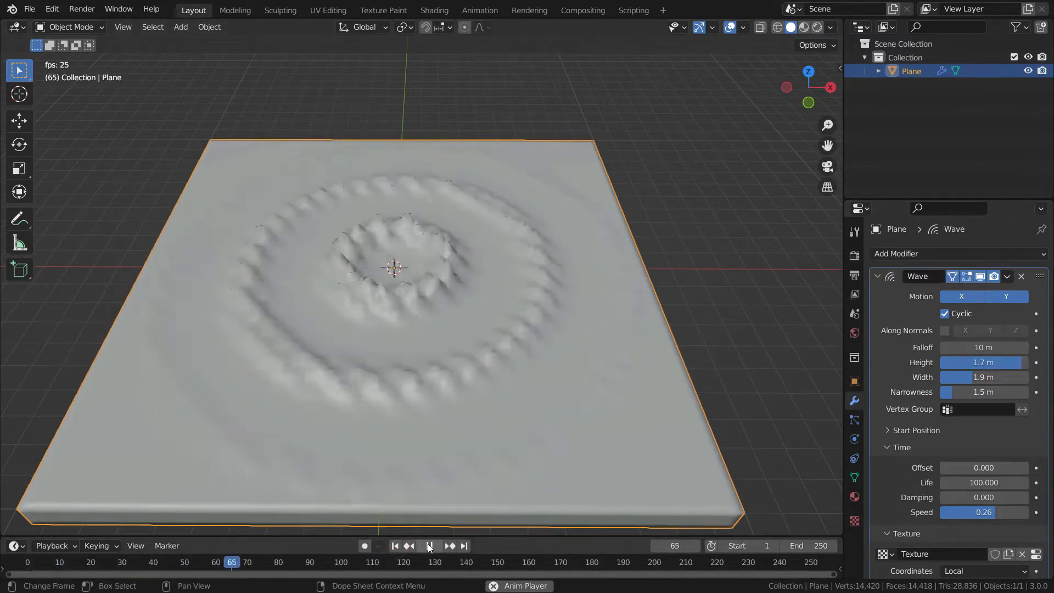
pyautogui.click(428, 546)
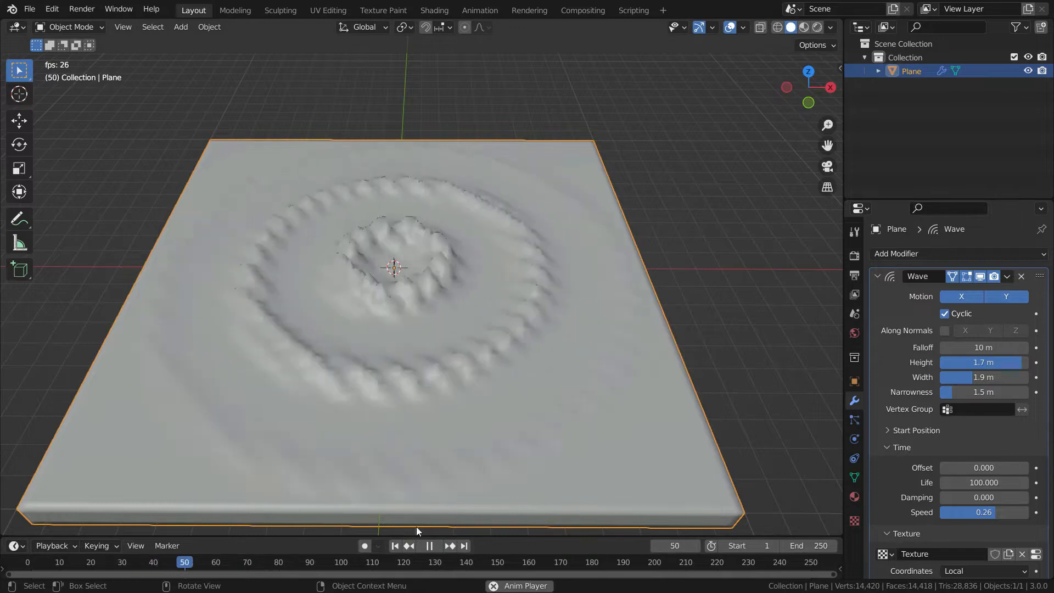